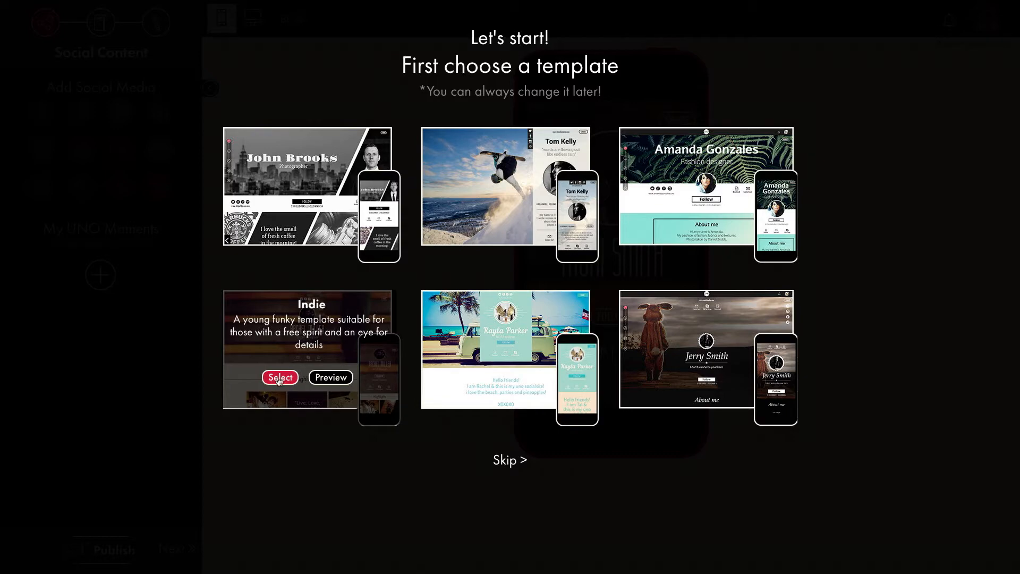
left_click(279, 377)
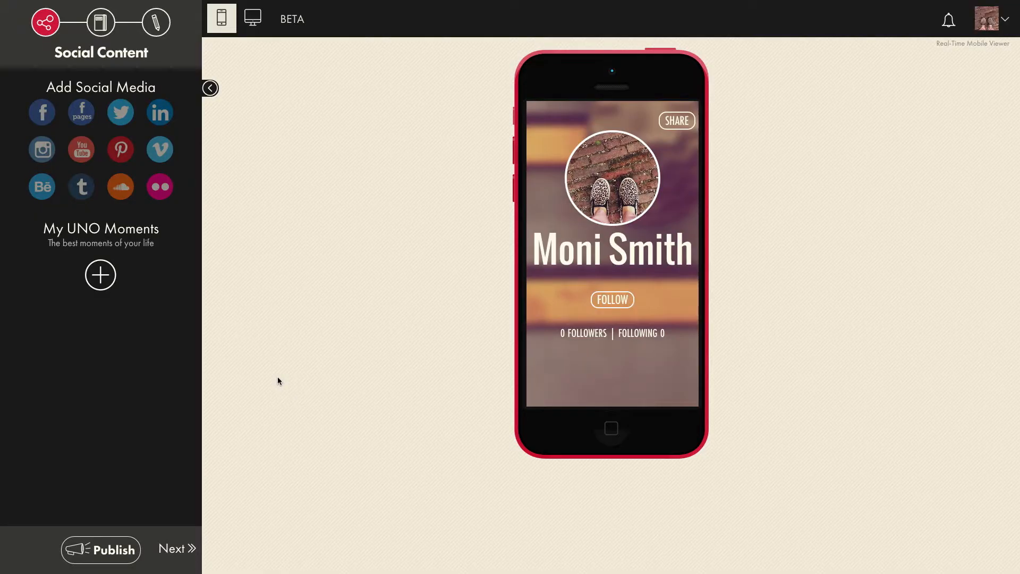
scroll("down", 3)
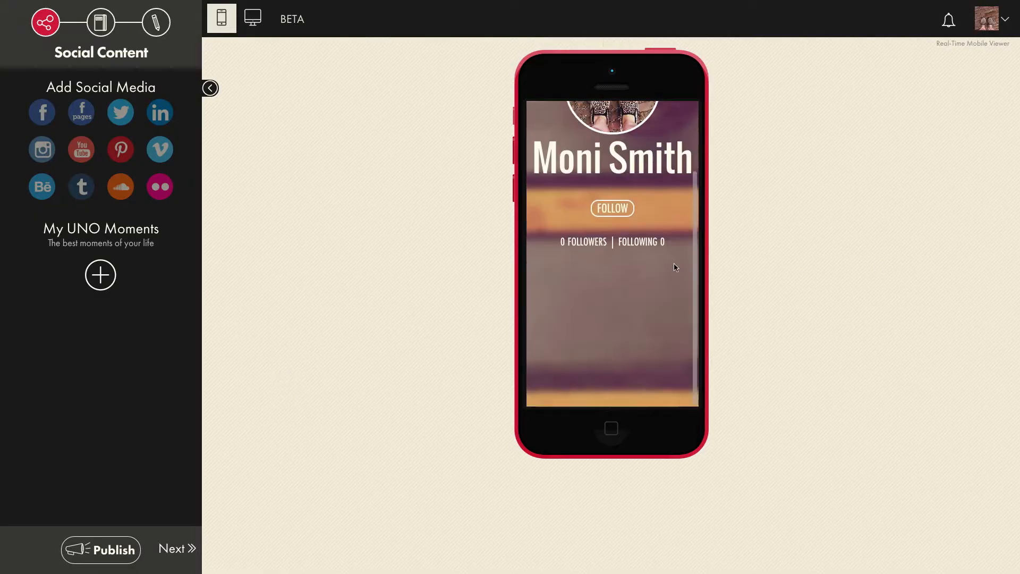
left_click(252, 18)
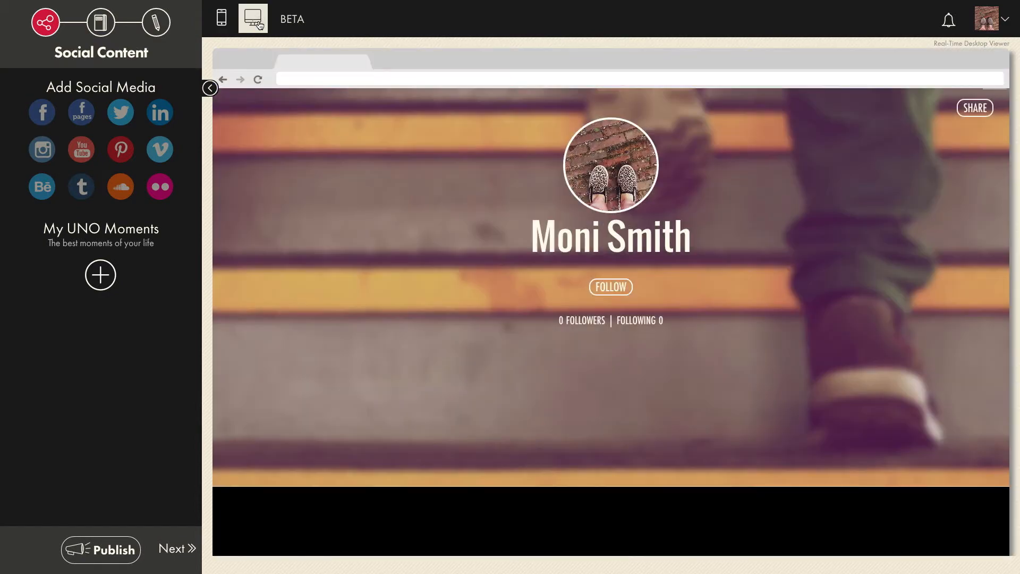
left_click(221, 18)
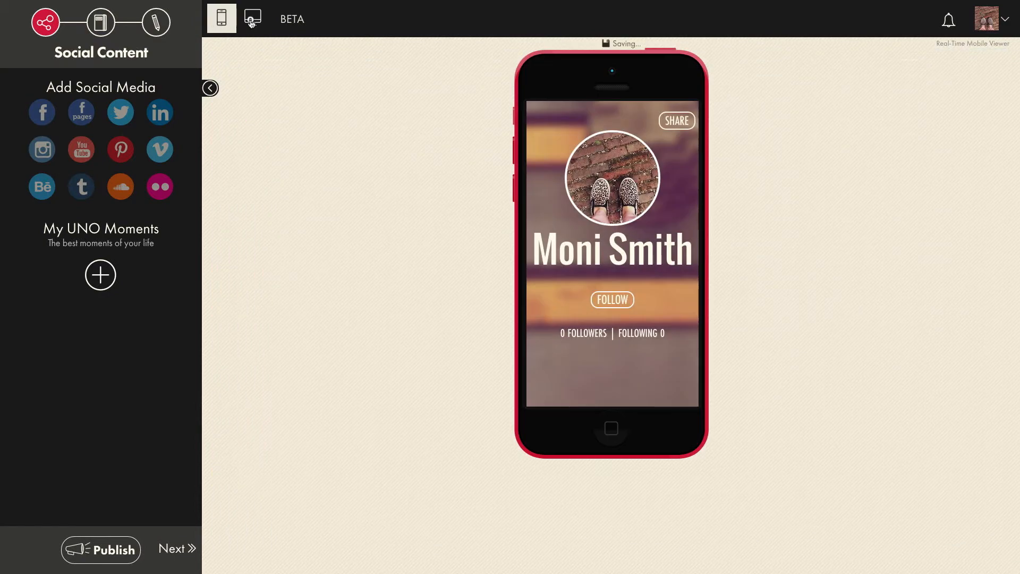
left_click(253, 18)
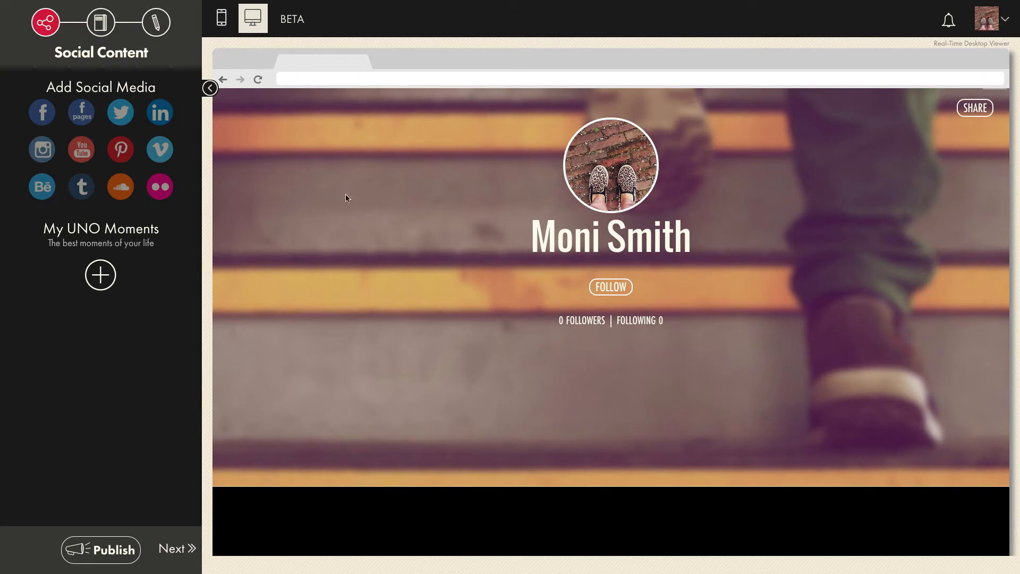
mouse_move(41, 149)
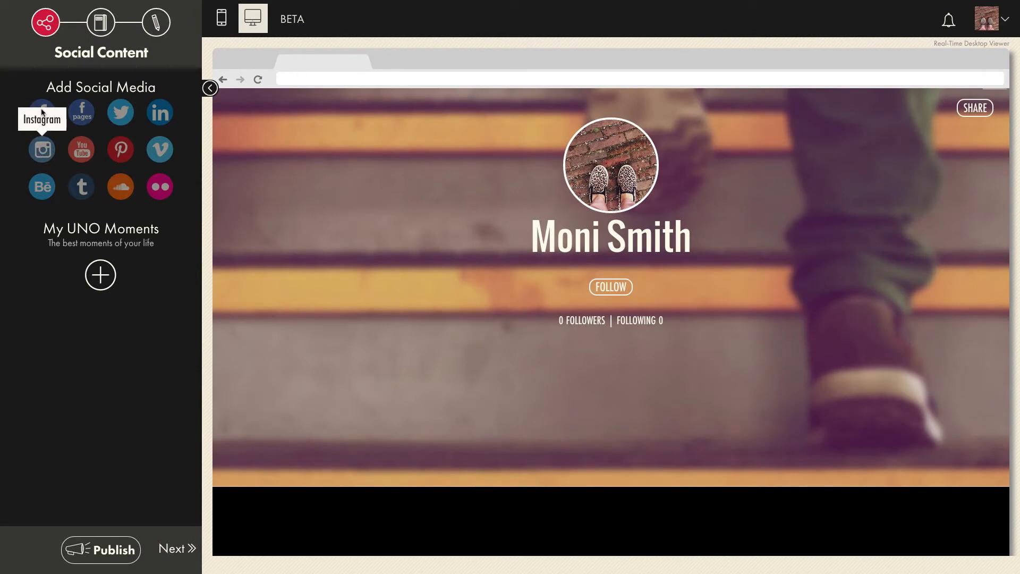
mouse_move(81, 111)
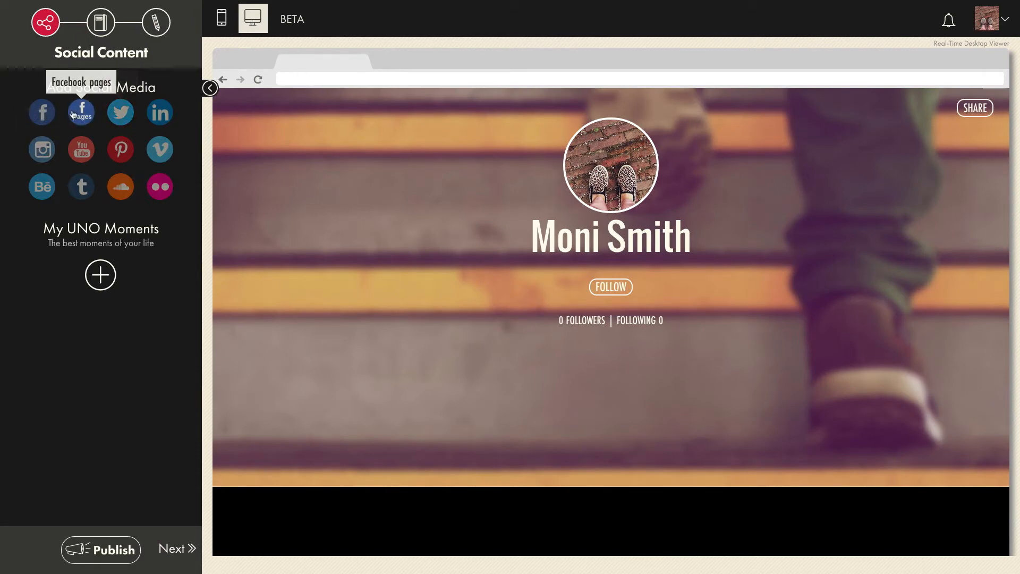
mouse_move(42, 112)
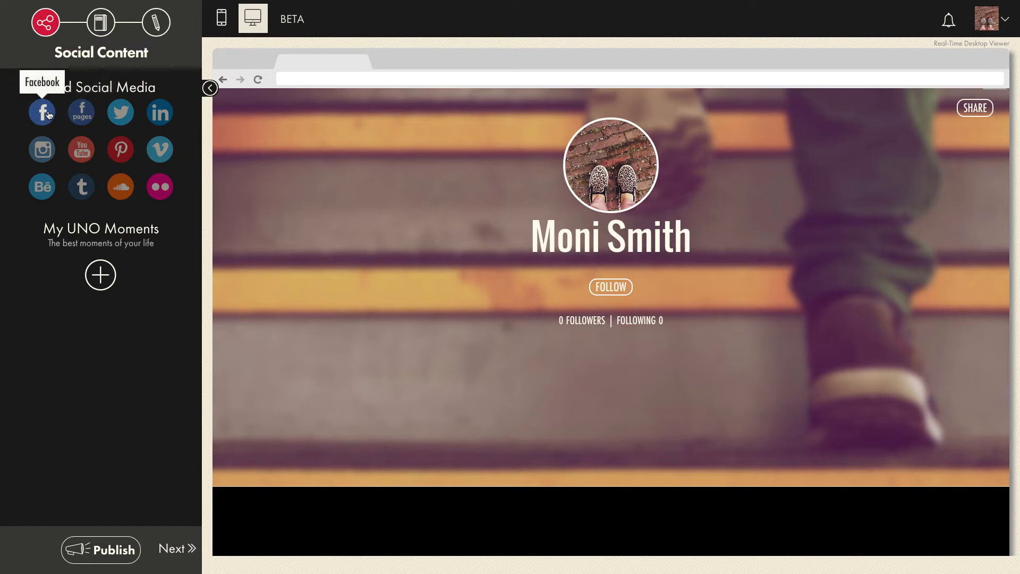
Connect Facebook and choose which recent posts appear in the site grid
left_click(41, 112)
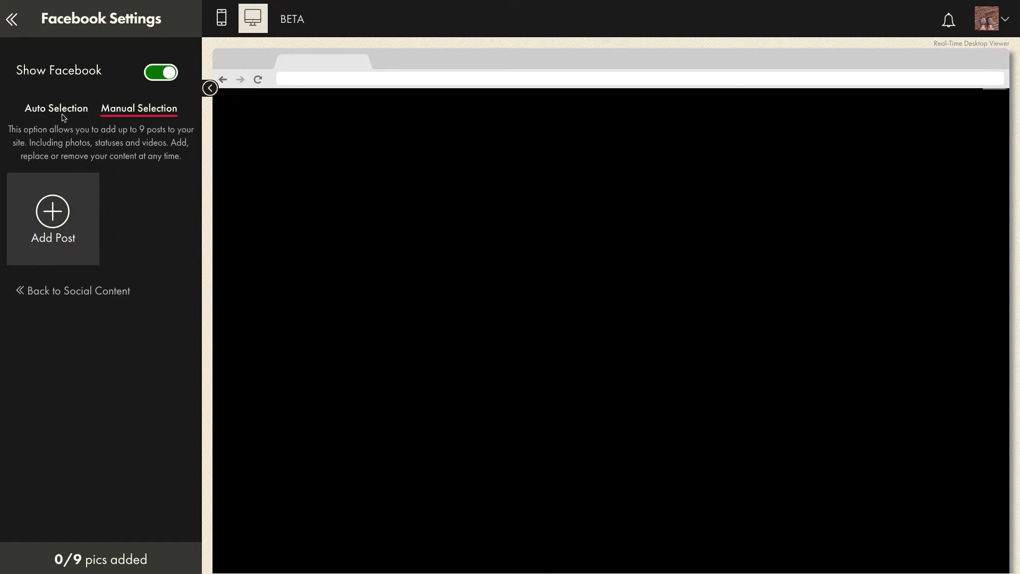
left_click(56, 108)
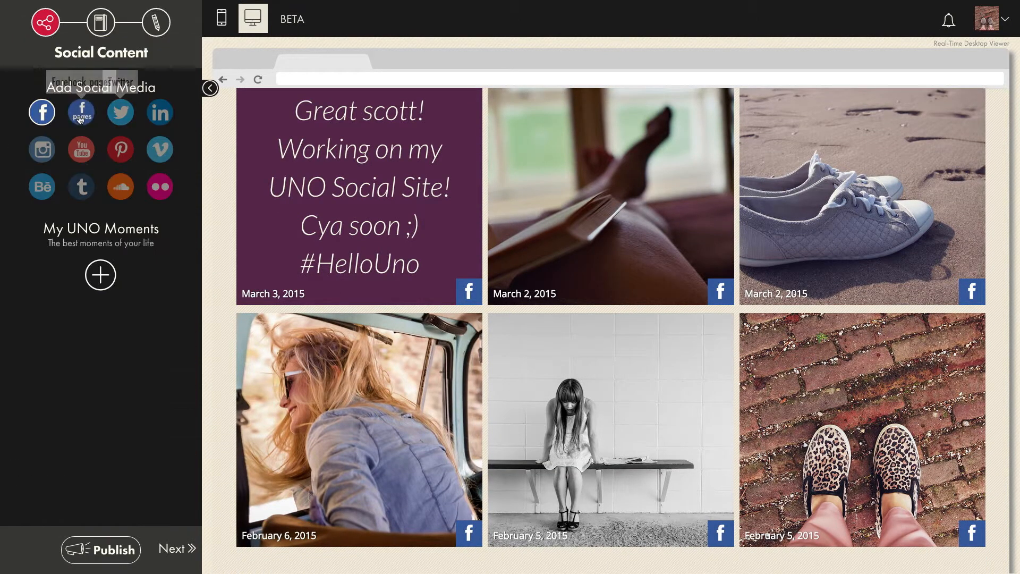
Add the shoptobi and iamlilbub fan pages with titles 'What's in my closet' and 'Love them forever.'
left_click(80, 112)
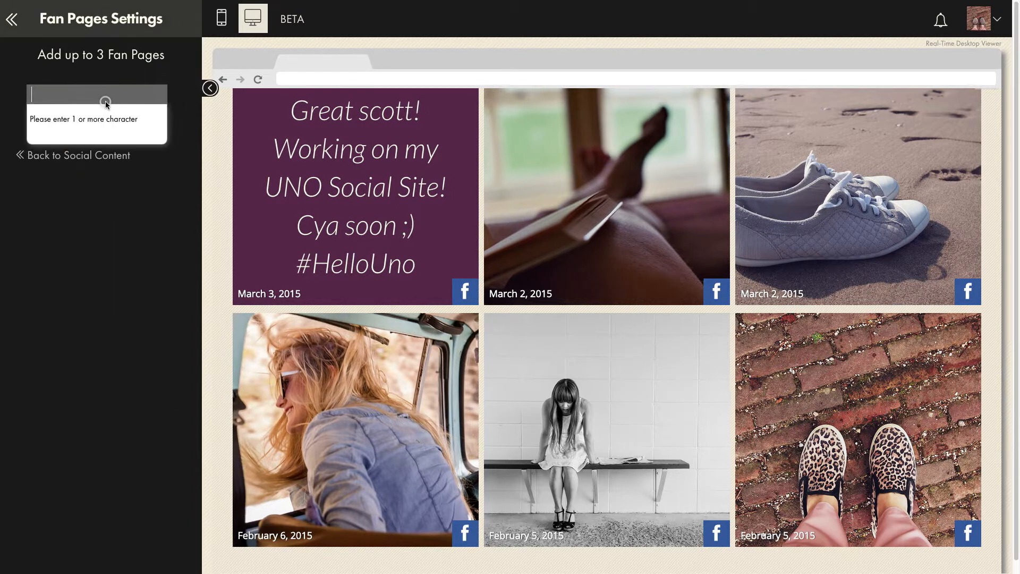
type("shoptobi")
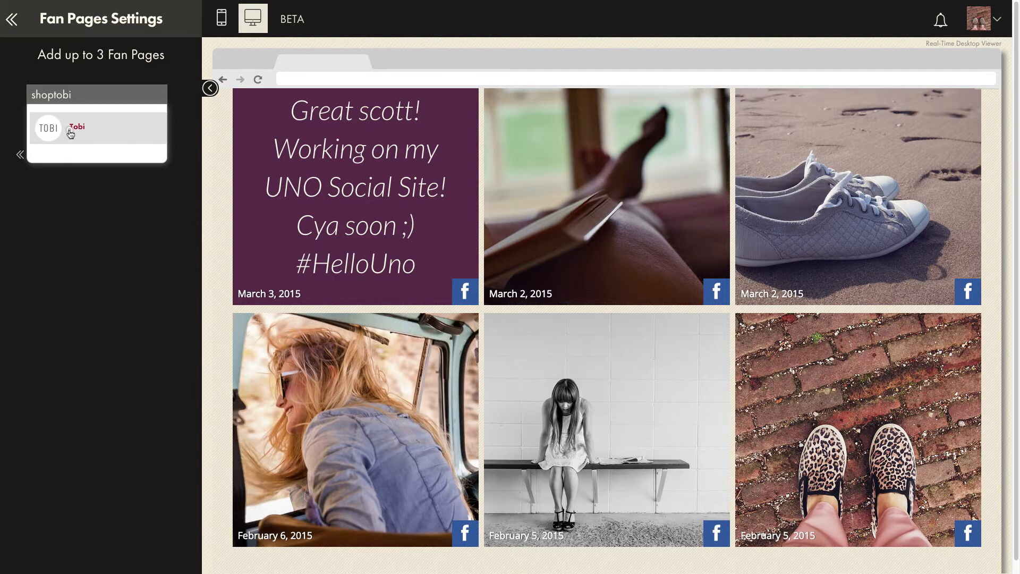
type("iamlilbub")
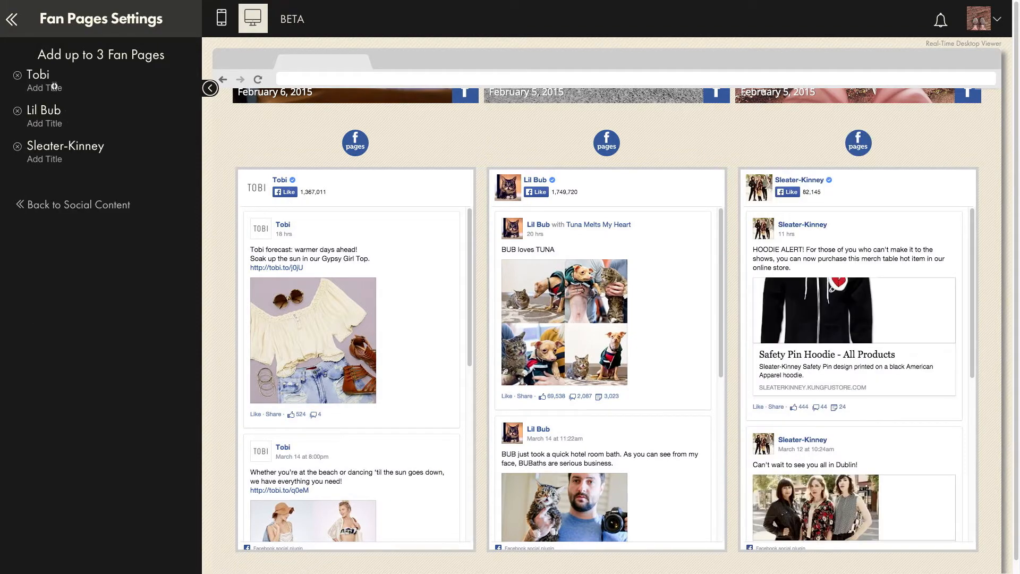
type("What's in my closet!")
type("Luv this lil cutie!")
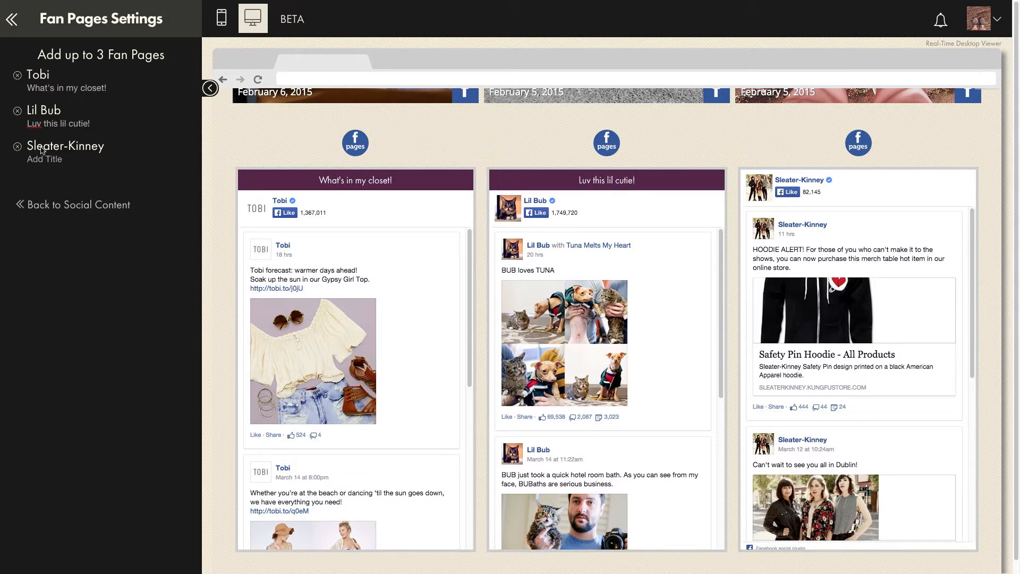
type("Love them forever.")
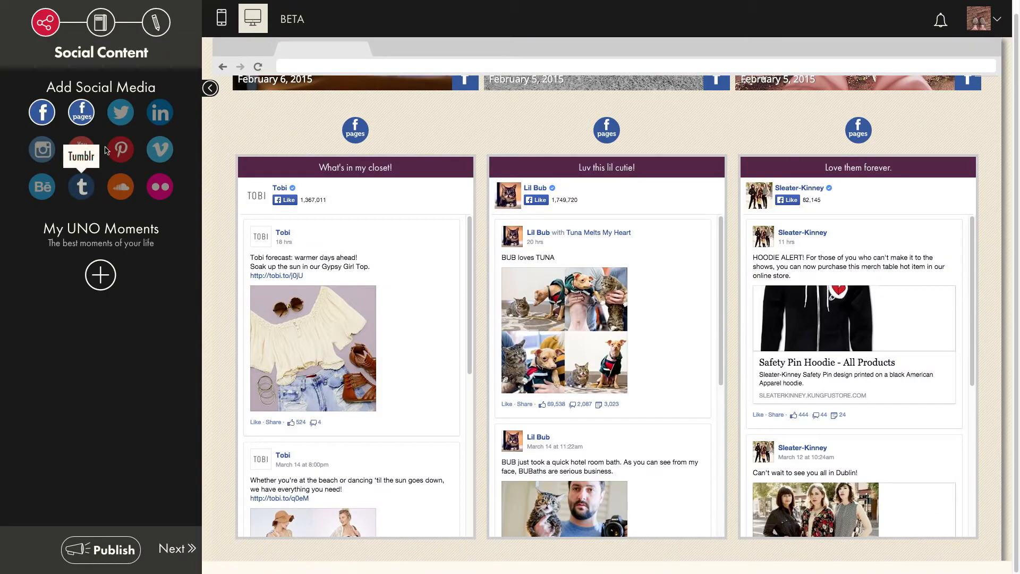
Grant Twitter permission to include posts and check the header icons in the phone preview
left_click(120, 112)
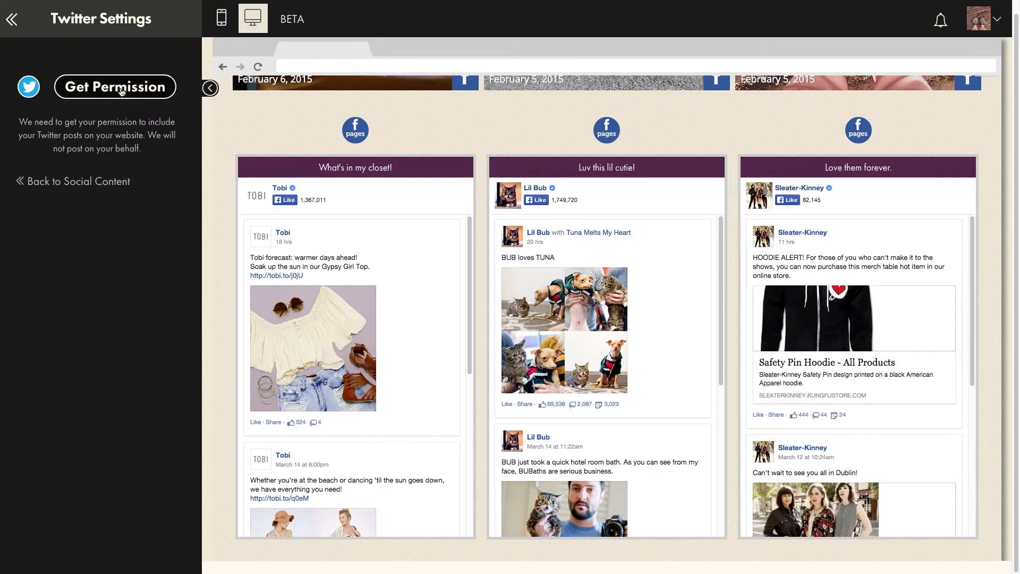
left_click(115, 86)
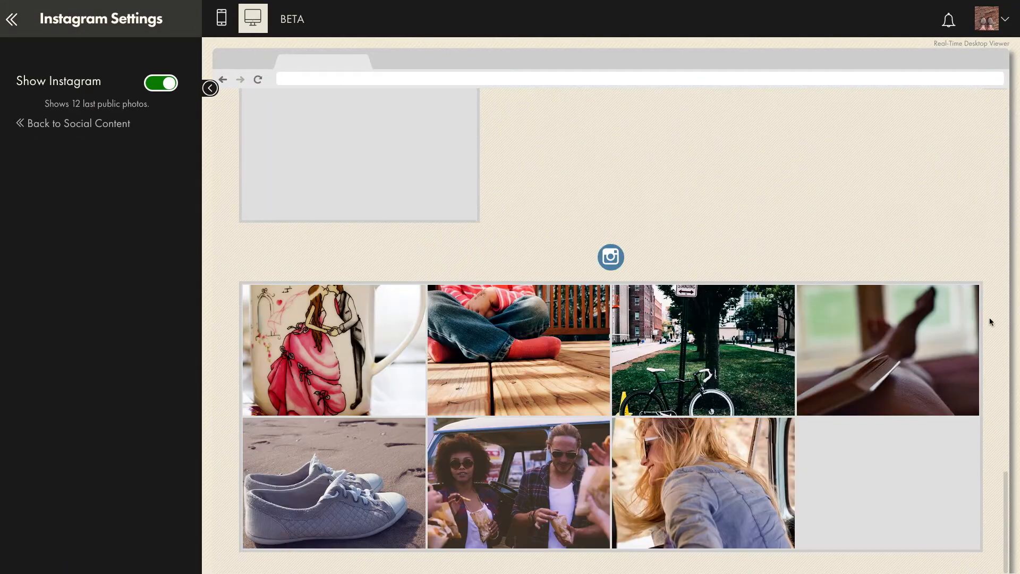
mouse_move(975, 309)
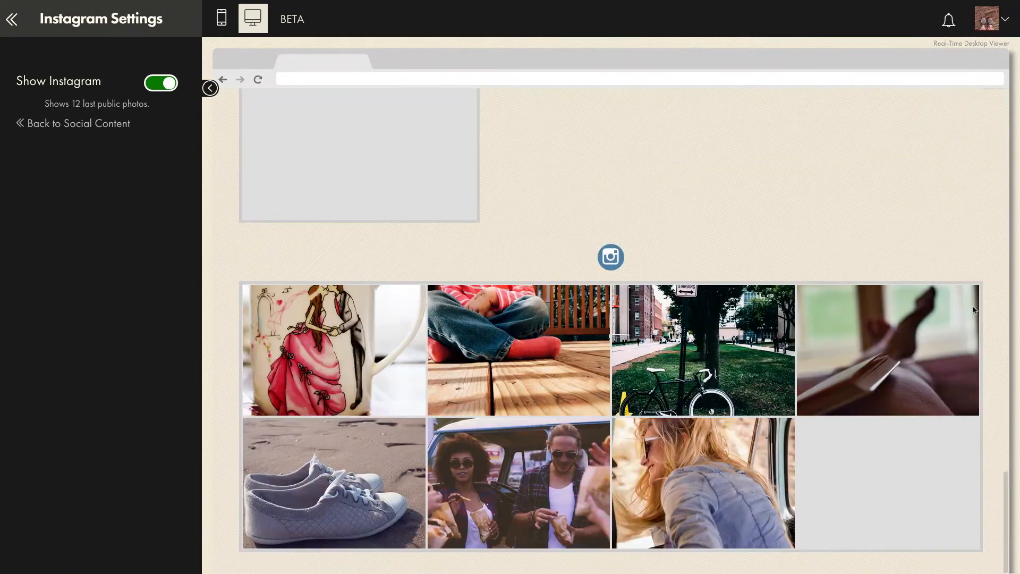
left_click(221, 18)
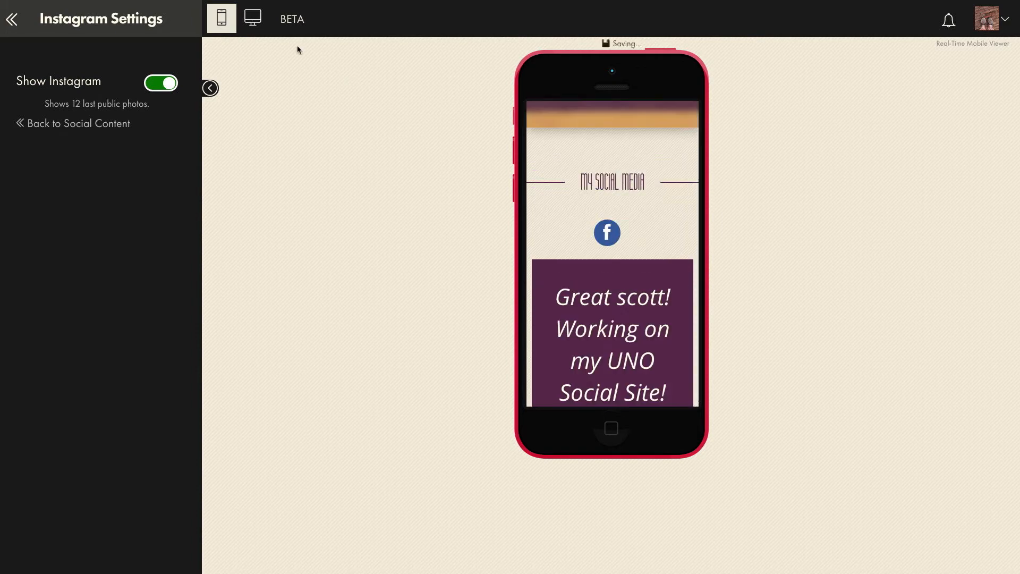
left_click(253, 19)
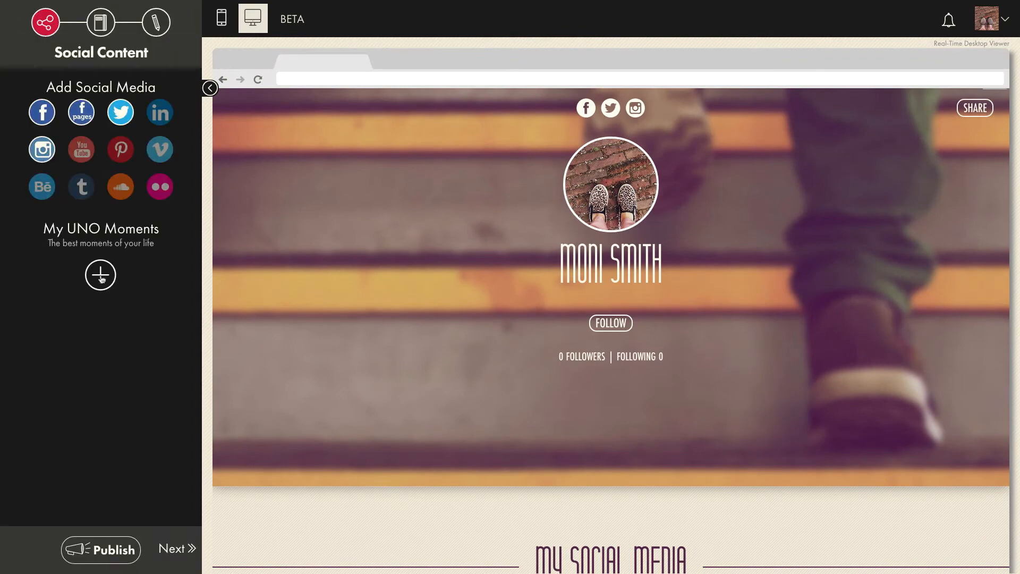
Start a UNO Moment using photos chosen from Facebook
left_click(100, 274)
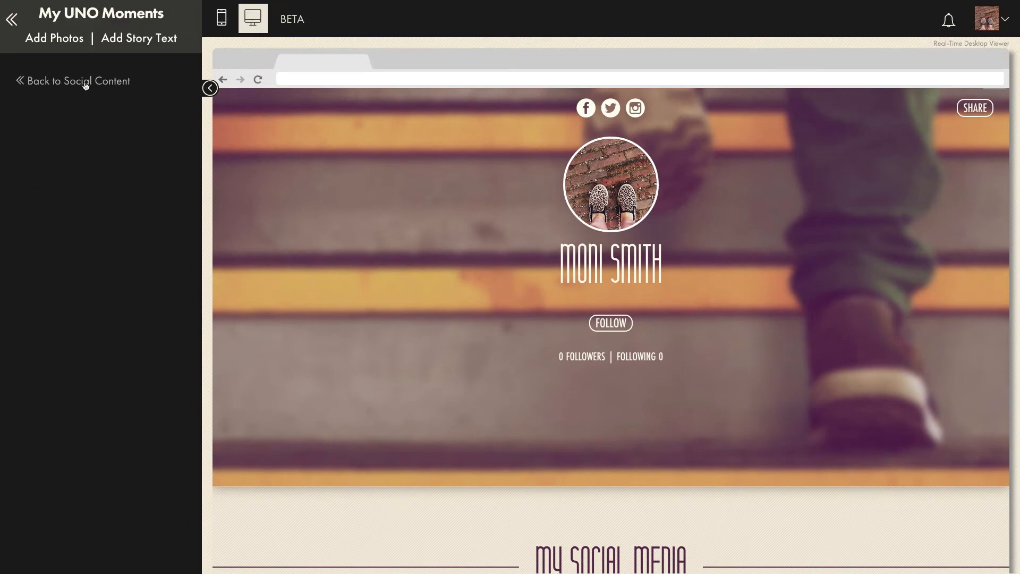
left_click(55, 38)
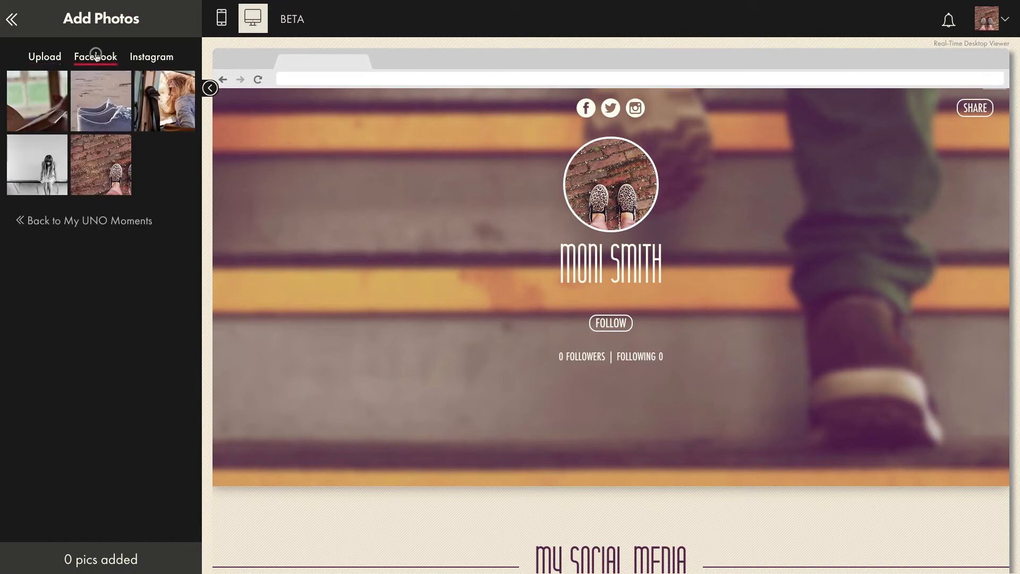
left_click(36, 100)
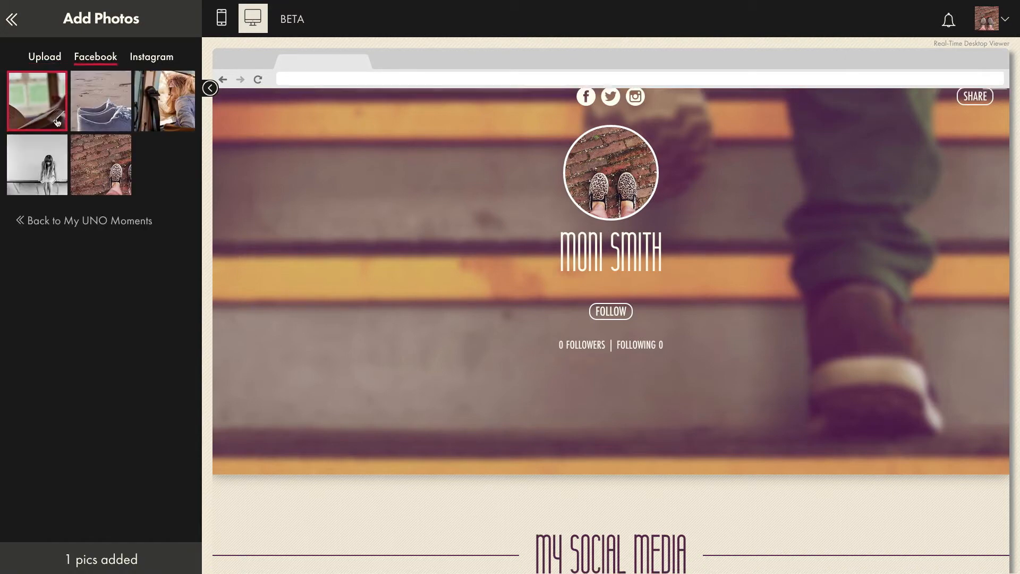
left_click(151, 56)
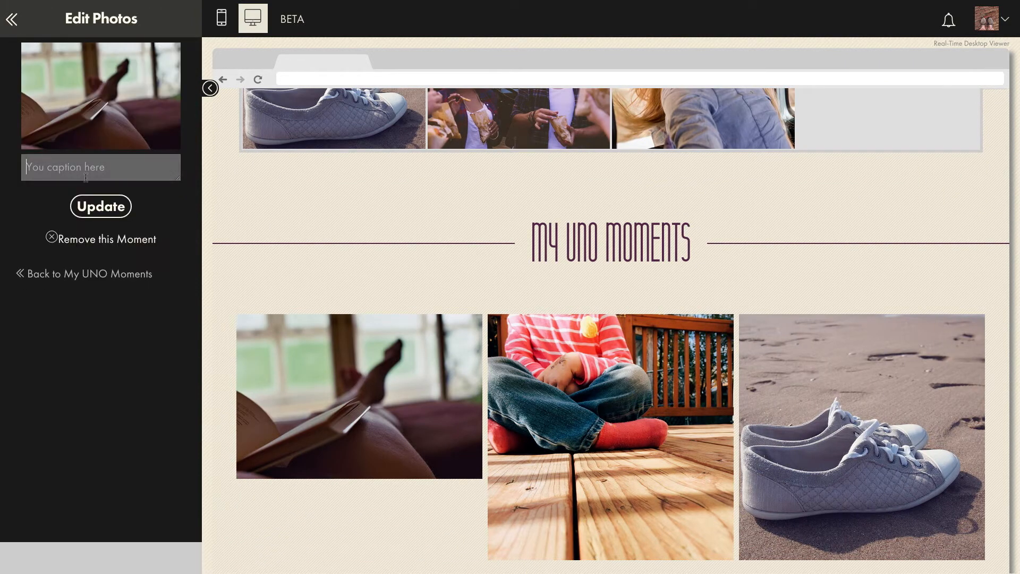
Caption the three moment photos 'Sometimes staying', 'Hanging with my cousin #laterg' and 'Beach vibin'
type("Sometimes staying in is truly a luxury")
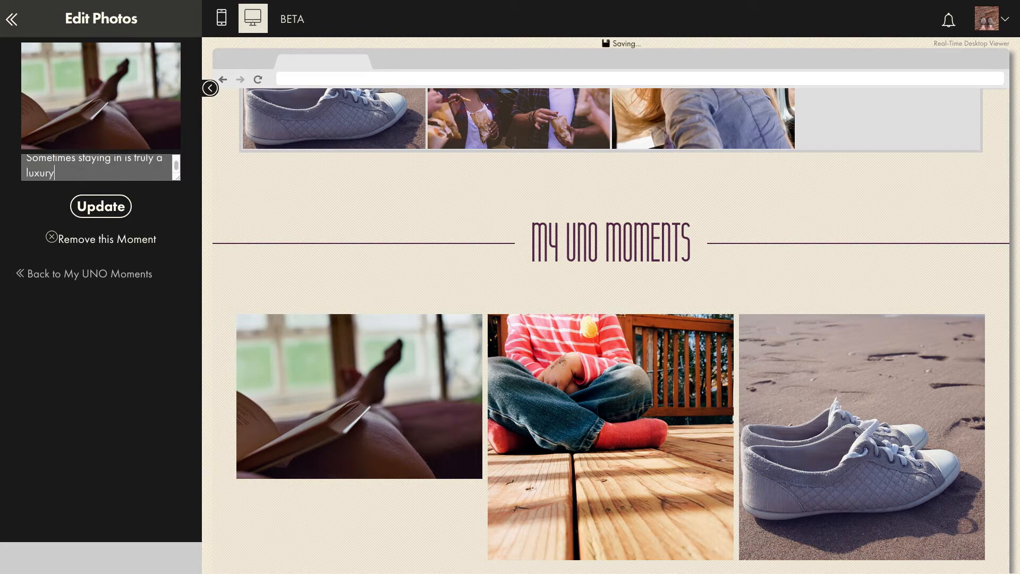
left_click(100, 205)
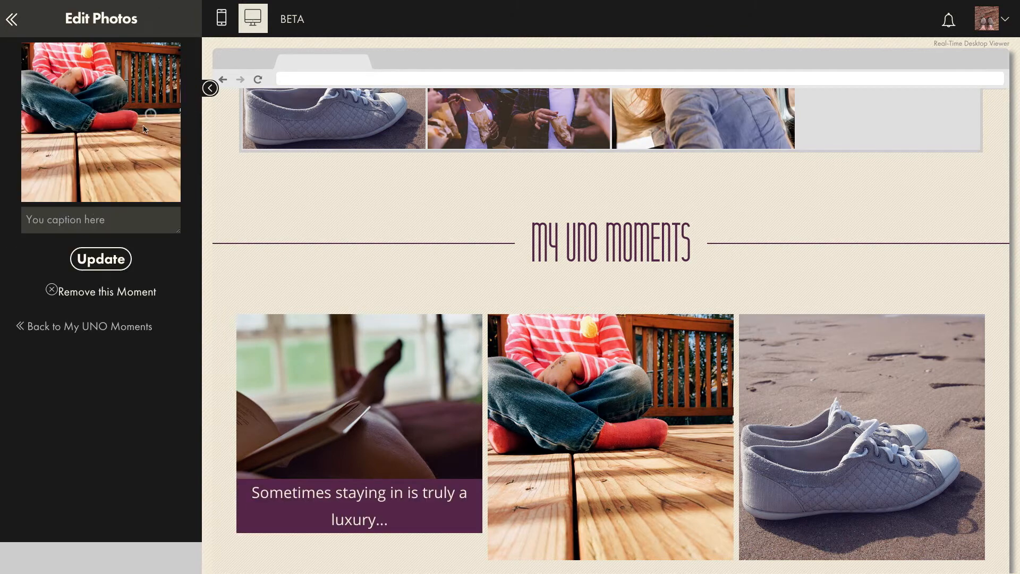
type("Hanging with my")
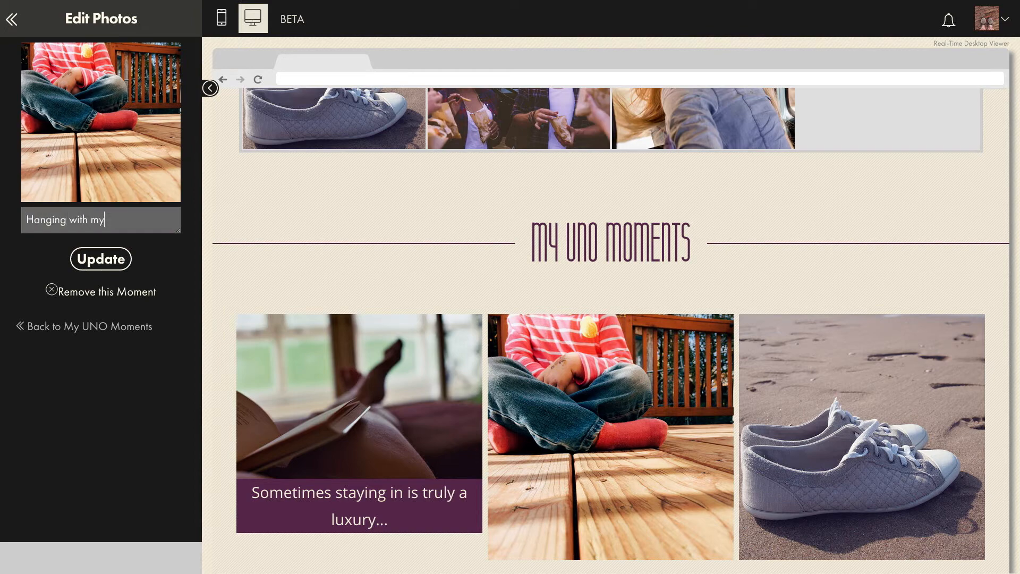
type("cousin #laterg")
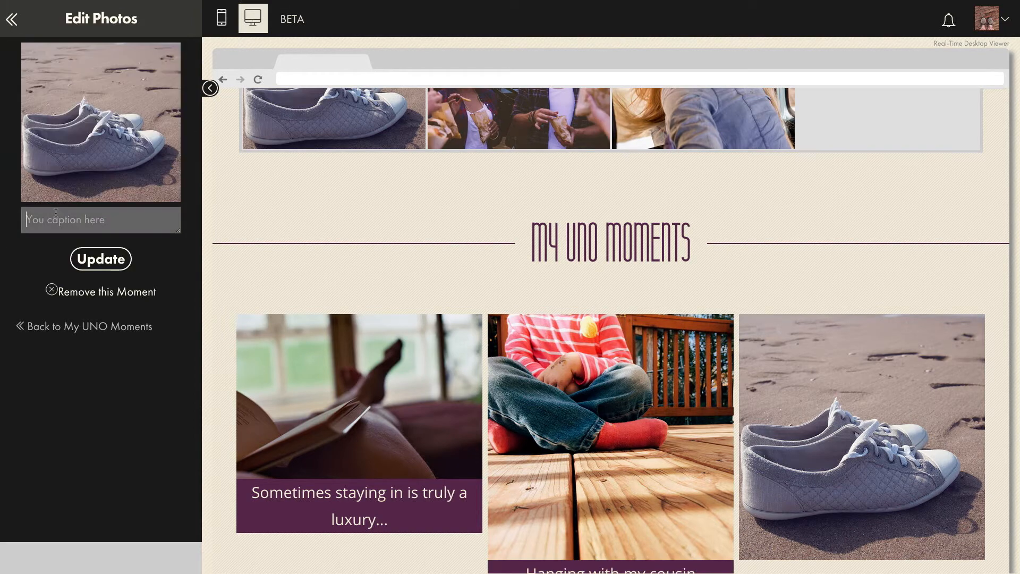
type("Beach vibin'")
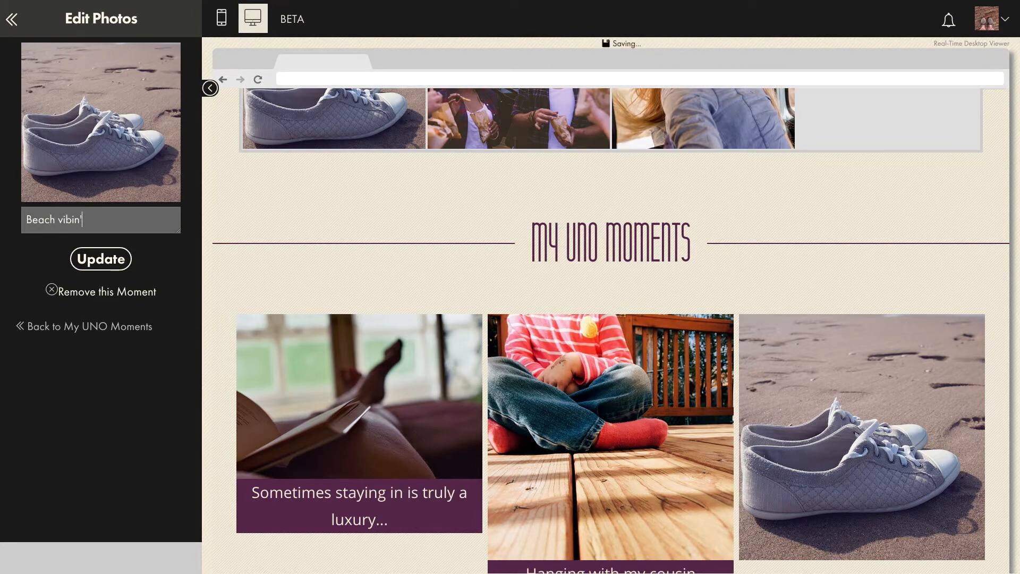
left_click(100, 258)
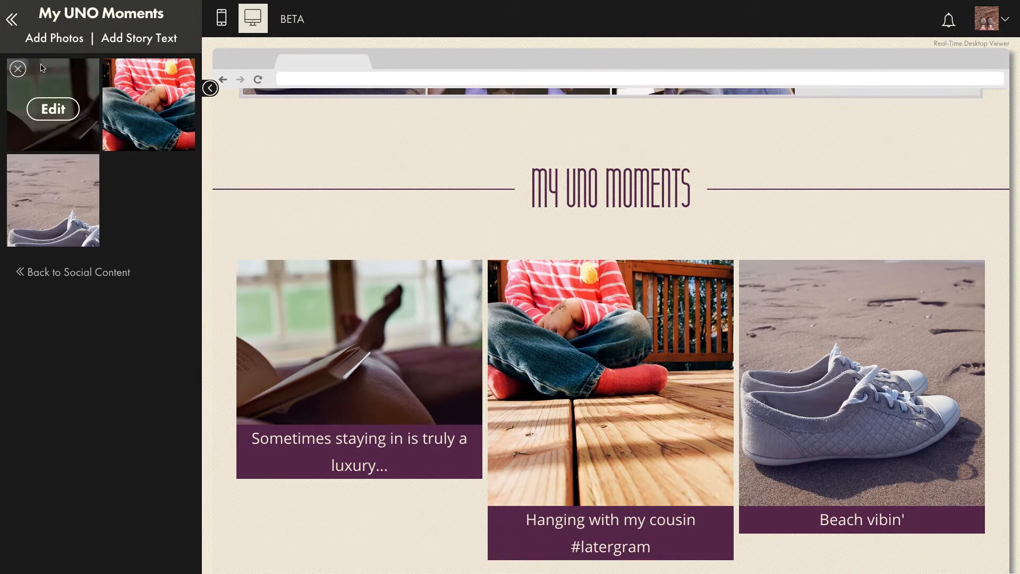
Add a story text card reading 'How cool is this?!' to My UNO Moments
left_click(138, 39)
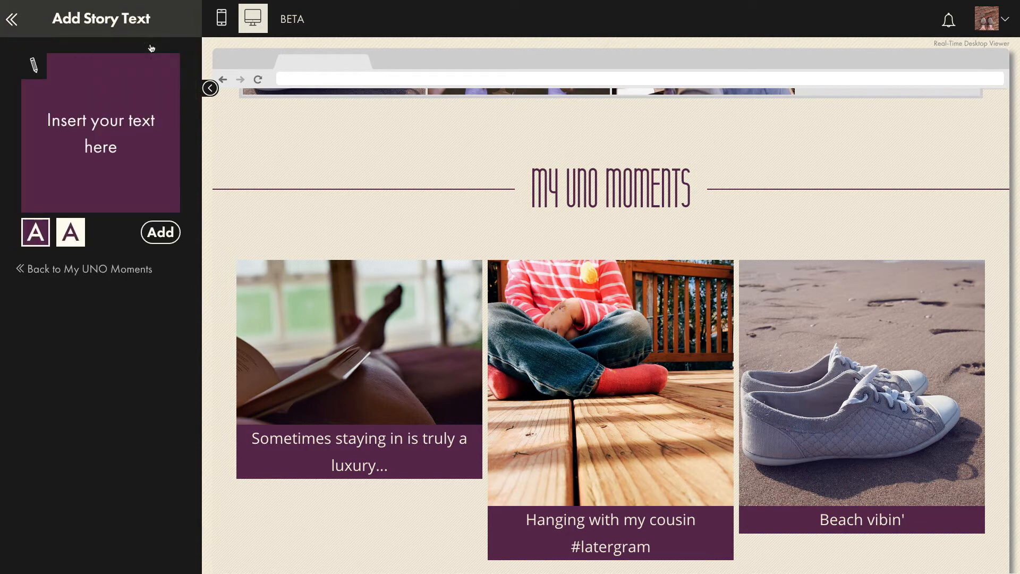
type("How cool")
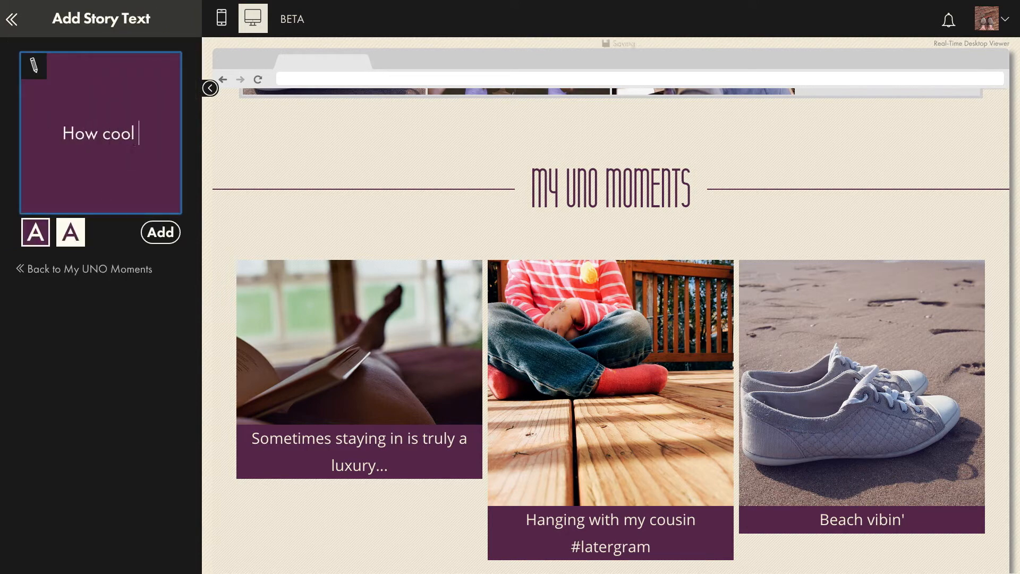
type("is this?!")
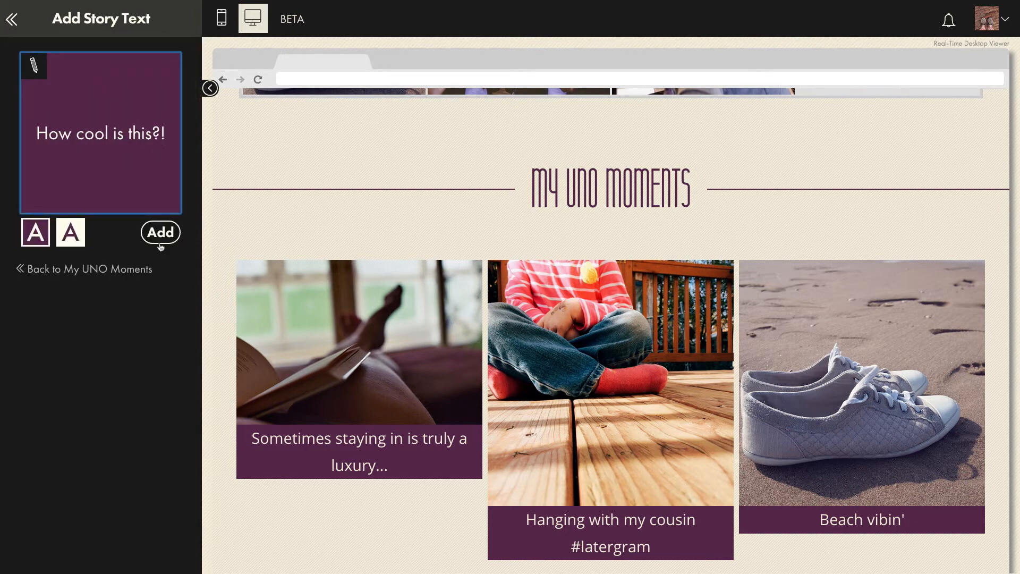
left_click(161, 233)
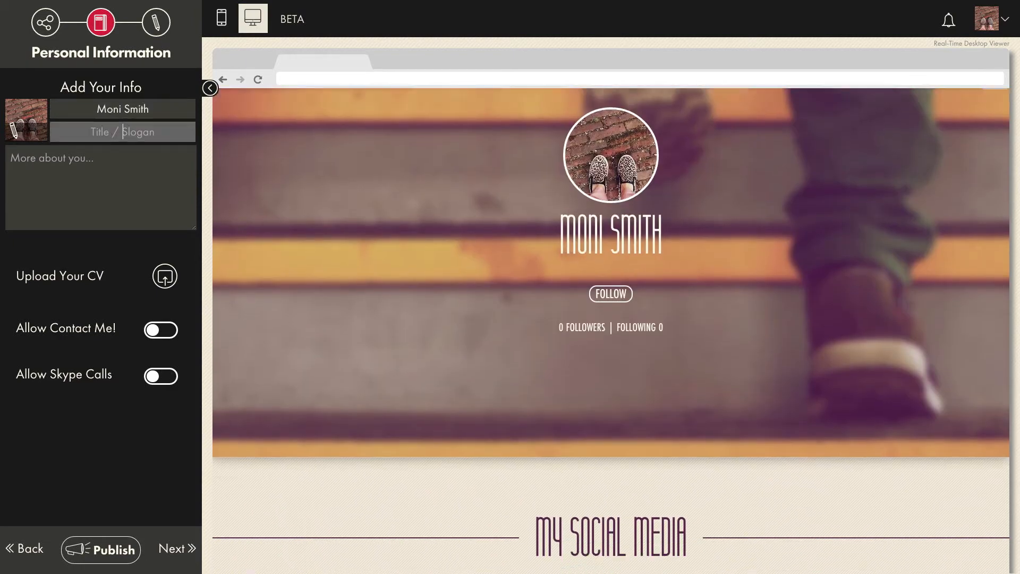
Set the title Freelance Photographer and the bio 'Living large, one day at a time. My bae is happiness. ;)'
type("Freelance Photographer")
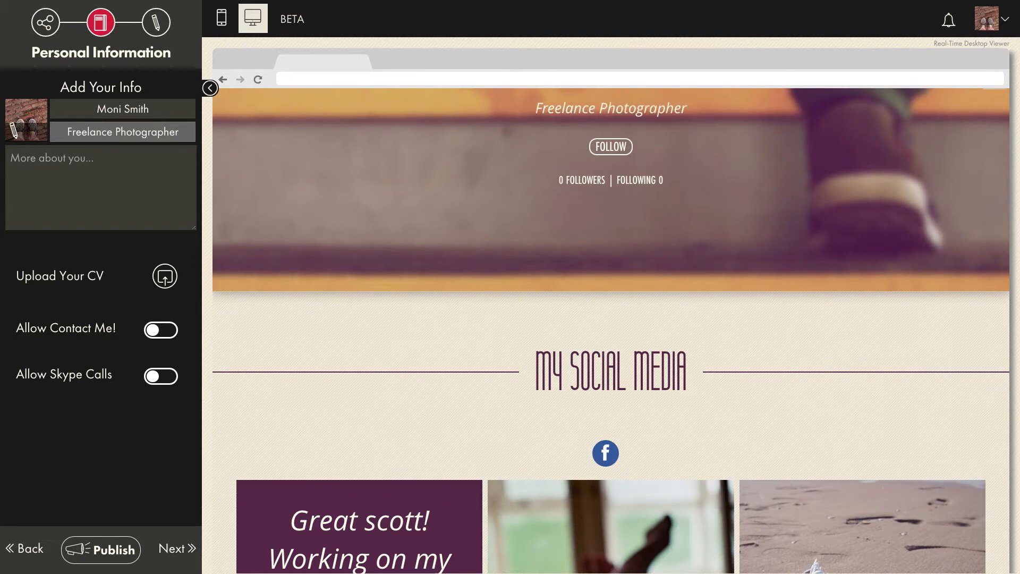
type("Living large, one")
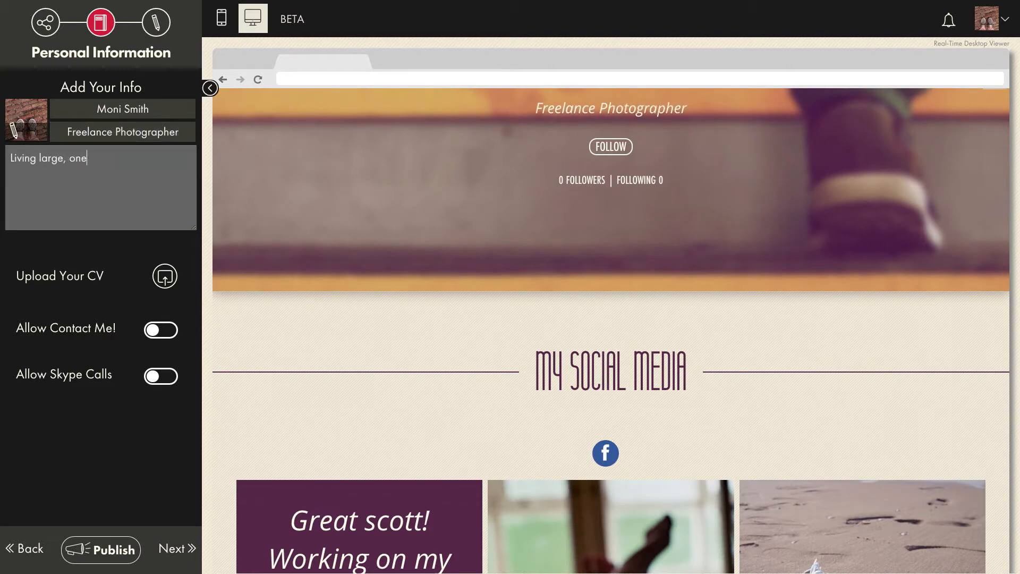
type("day at a time. My bae is")
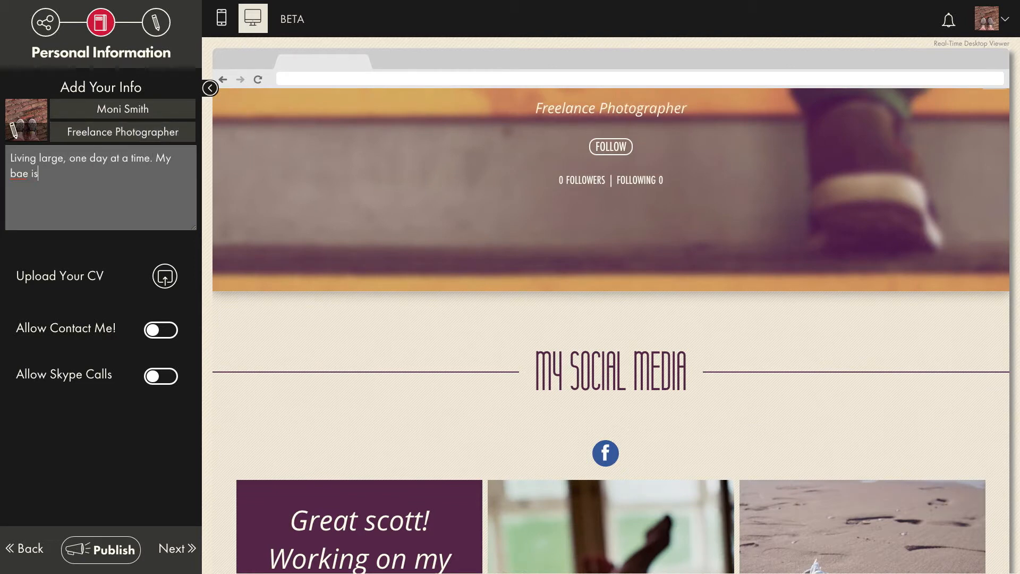
type("happiness. ;)")
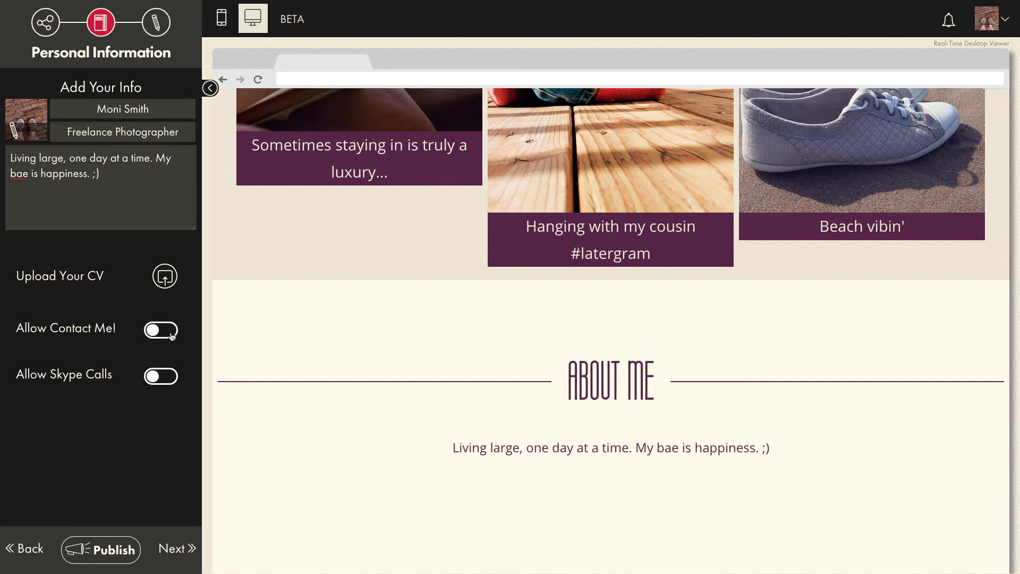
left_click(160, 329)
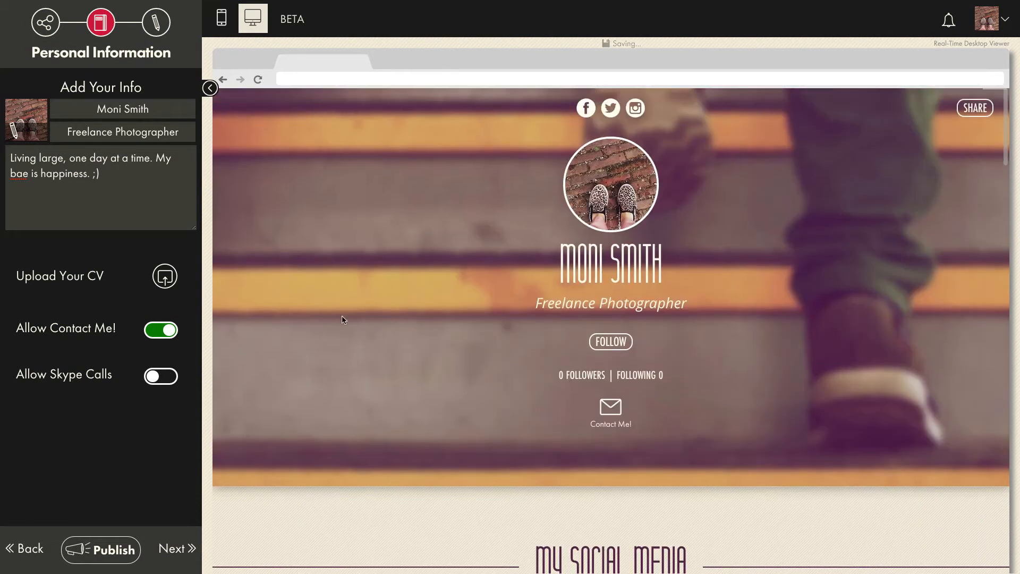
mouse_move(160, 376)
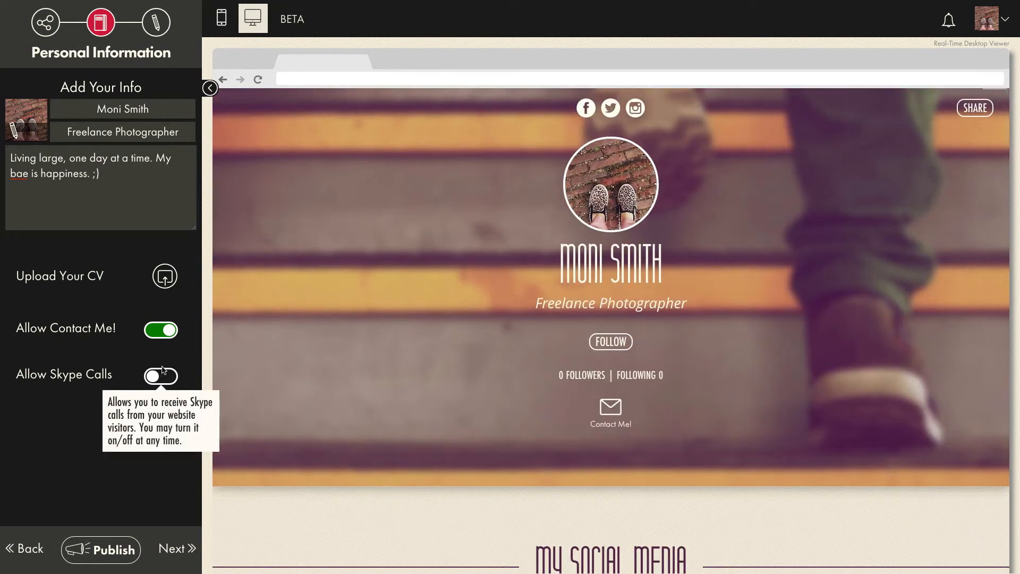
left_click(161, 376)
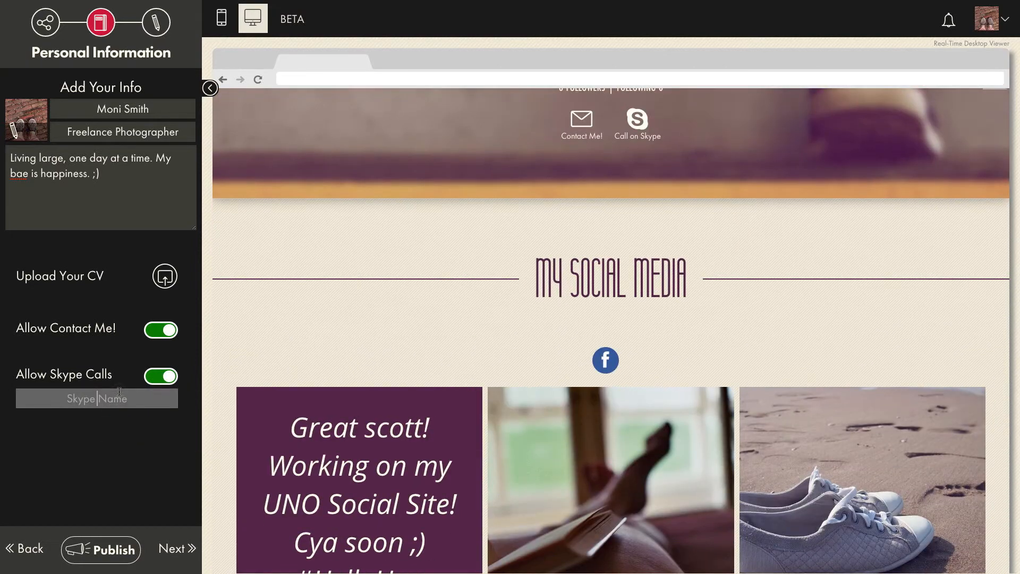
type("monirosesmith")
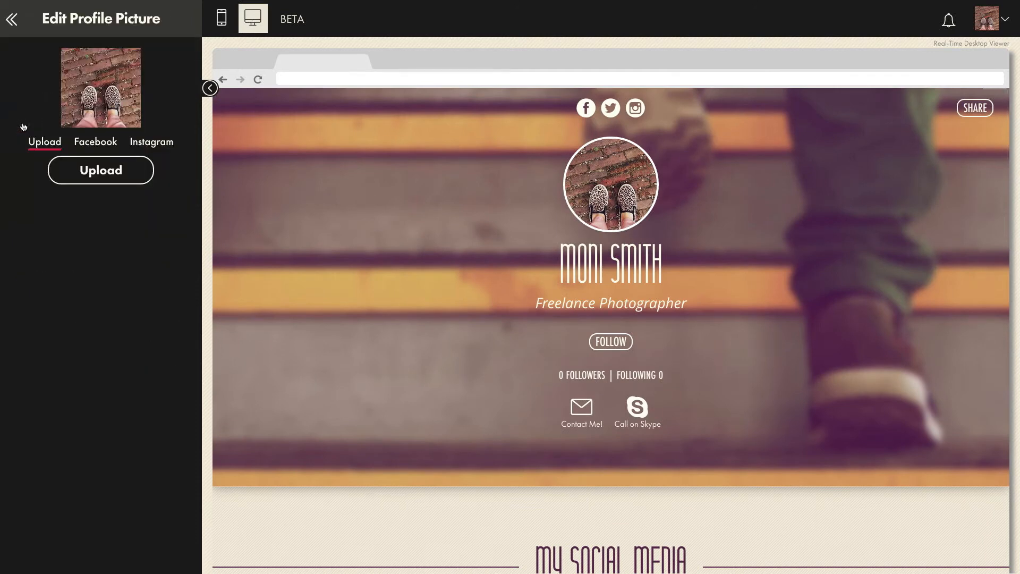
Set the black-and-white Facebook photo of a seated woman as the profile picture
left_click(95, 142)
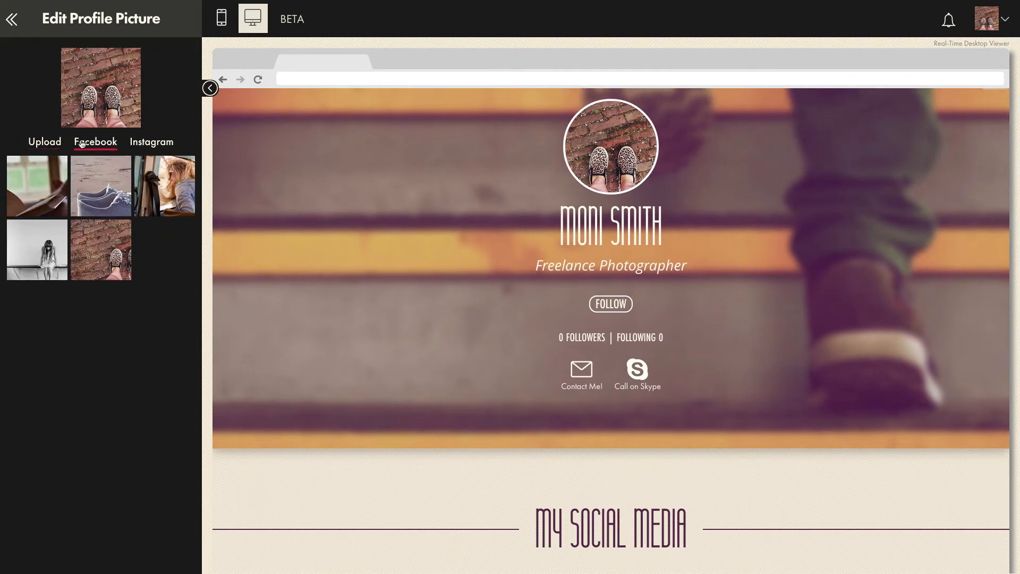
left_click(37, 250)
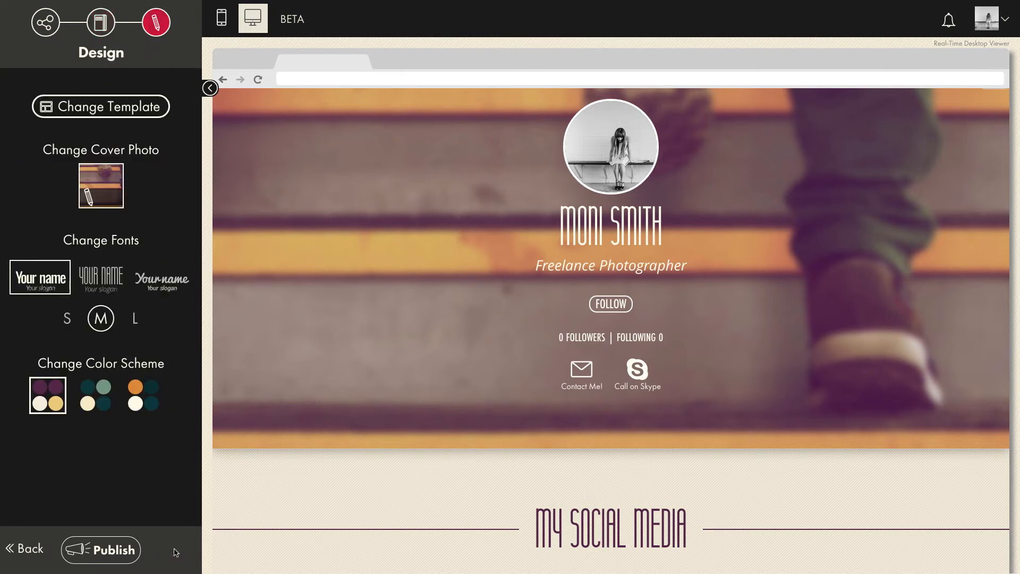
mouse_move(110, 189)
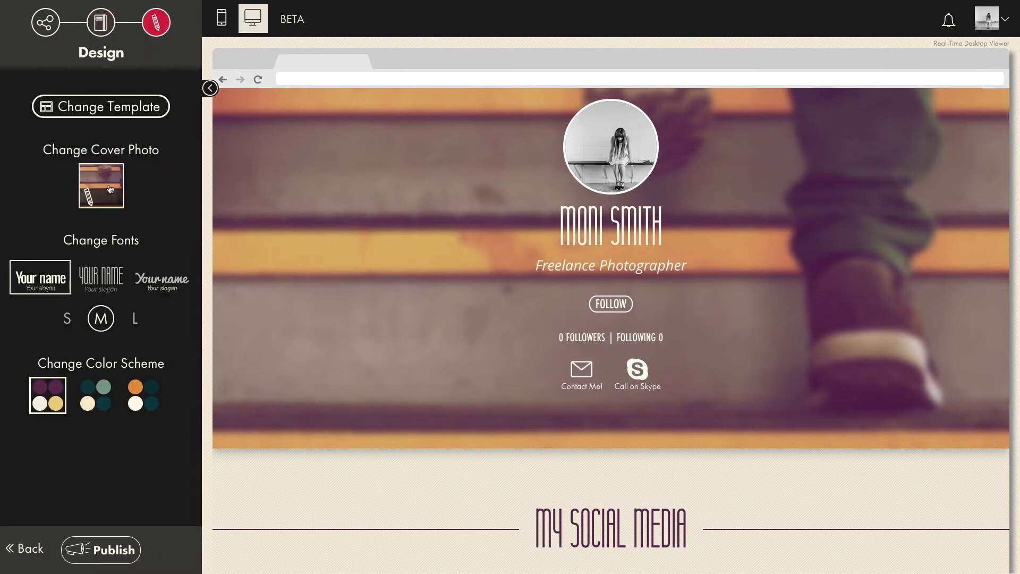
Adjust the cover photo selection so the reading-a-book photo becomes the cover
left_click(101, 186)
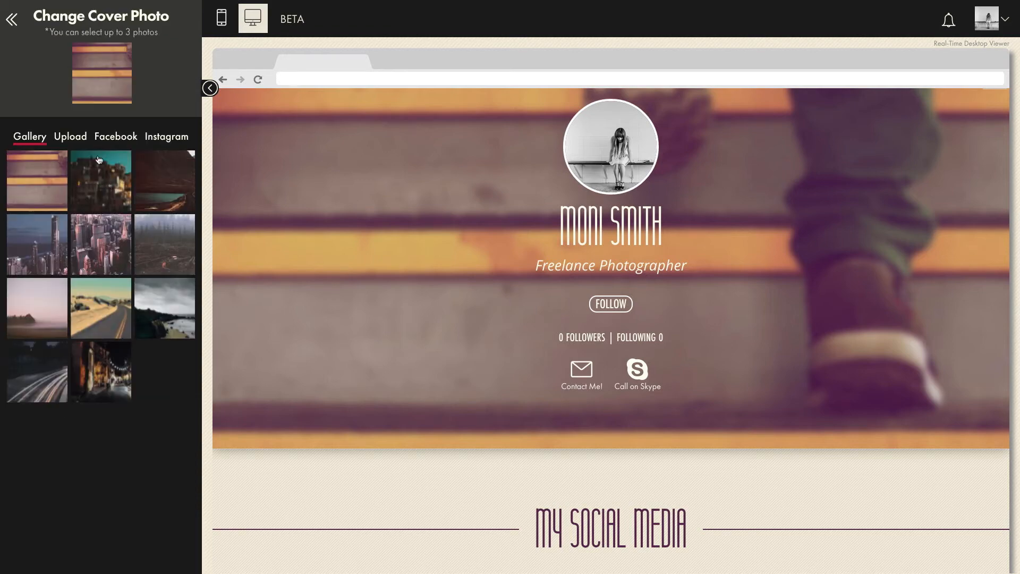
mouse_move(48, 253)
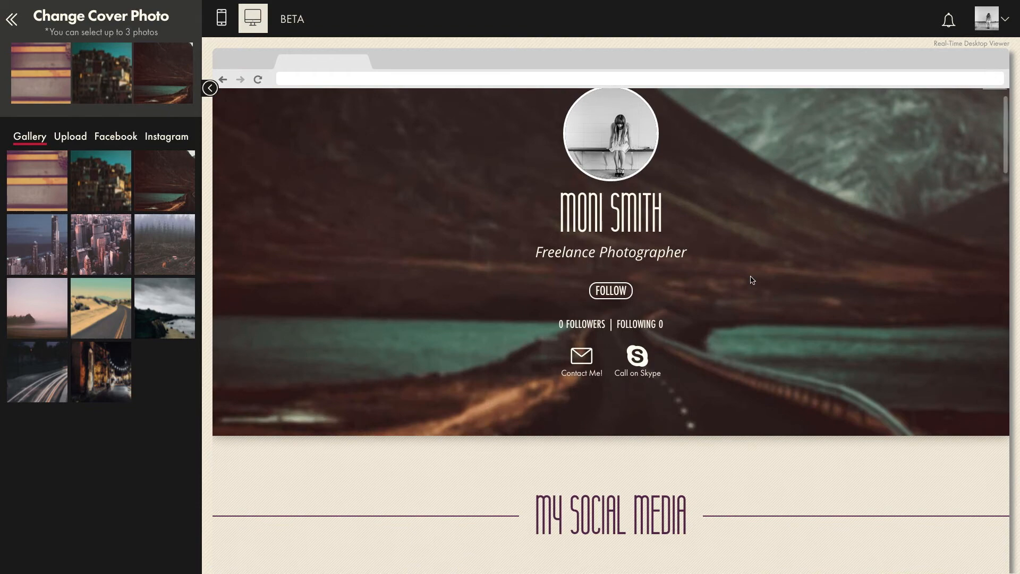
left_click(163, 74)
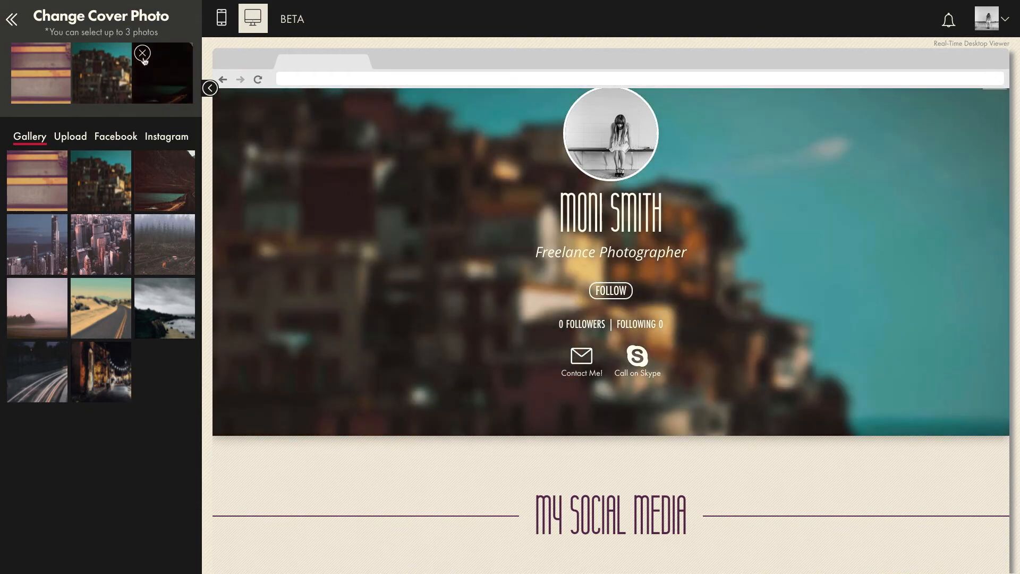
left_click(115, 137)
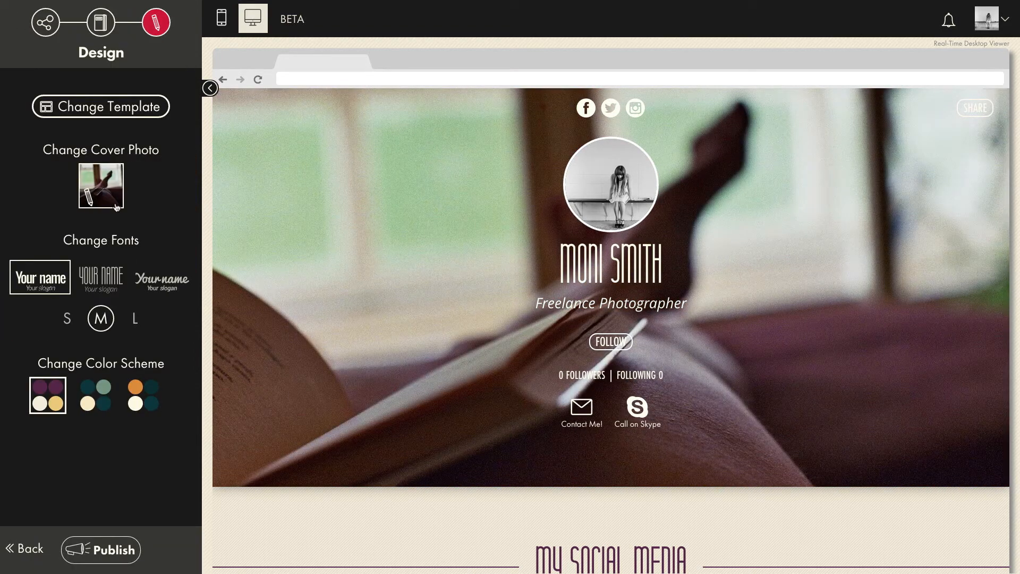
Compare the condensed sans and script fonts, keeping the script font at size L
left_click(161, 278)
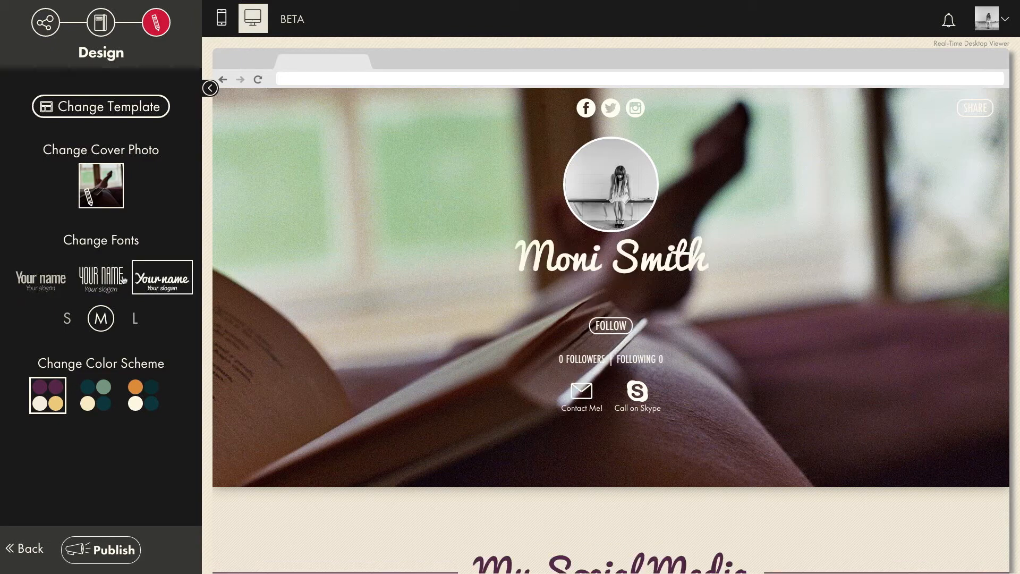
left_click(40, 278)
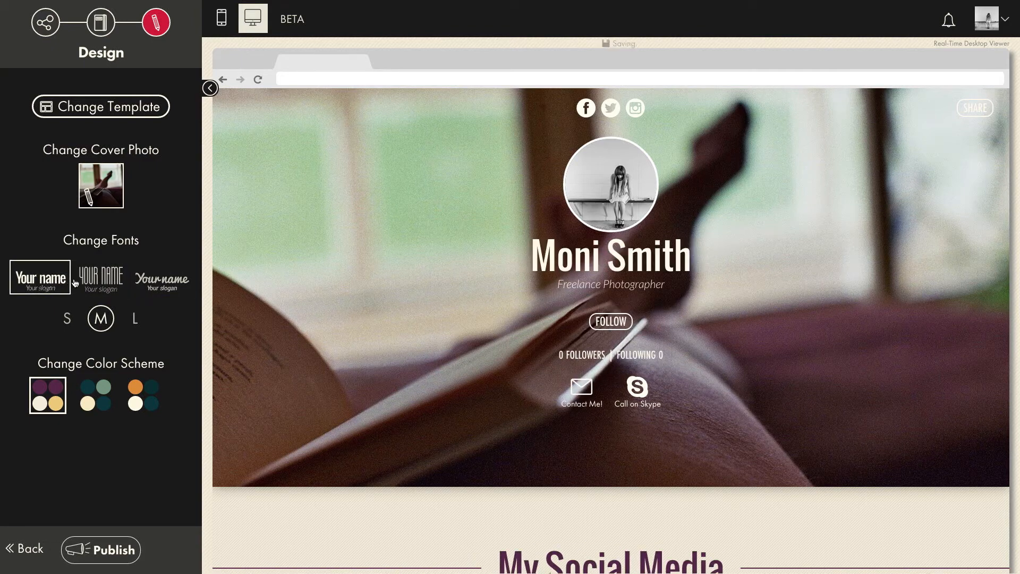
left_click(161, 278)
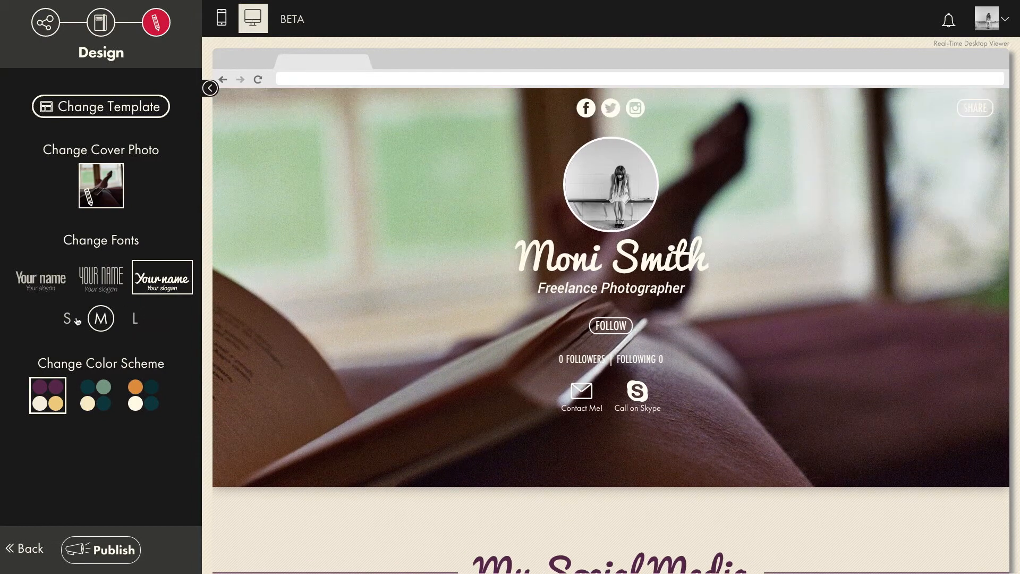
left_click(135, 319)
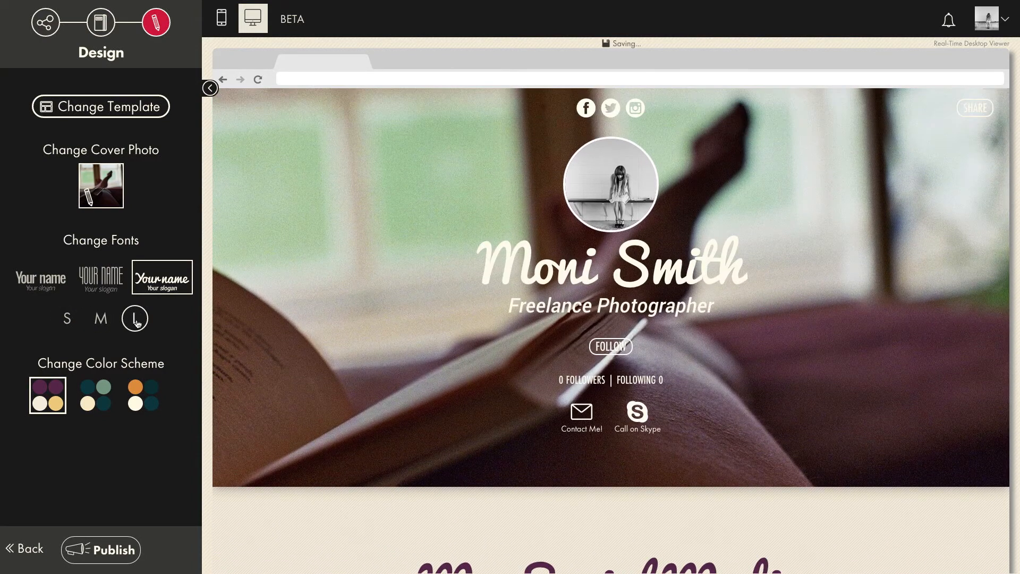
Try the teal colour scheme, then return to the purple scheme
left_click(95, 395)
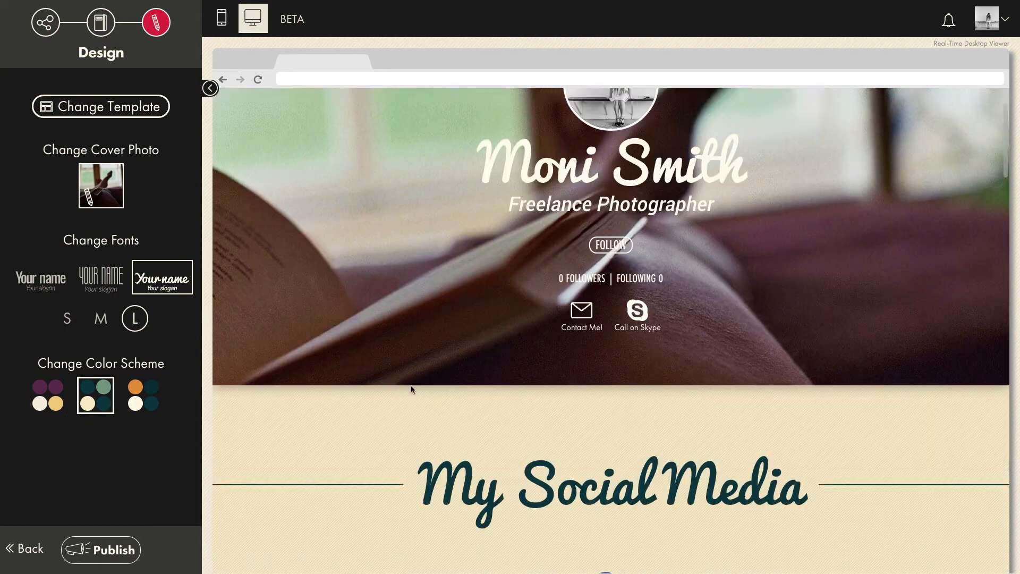
scroll("down", 3)
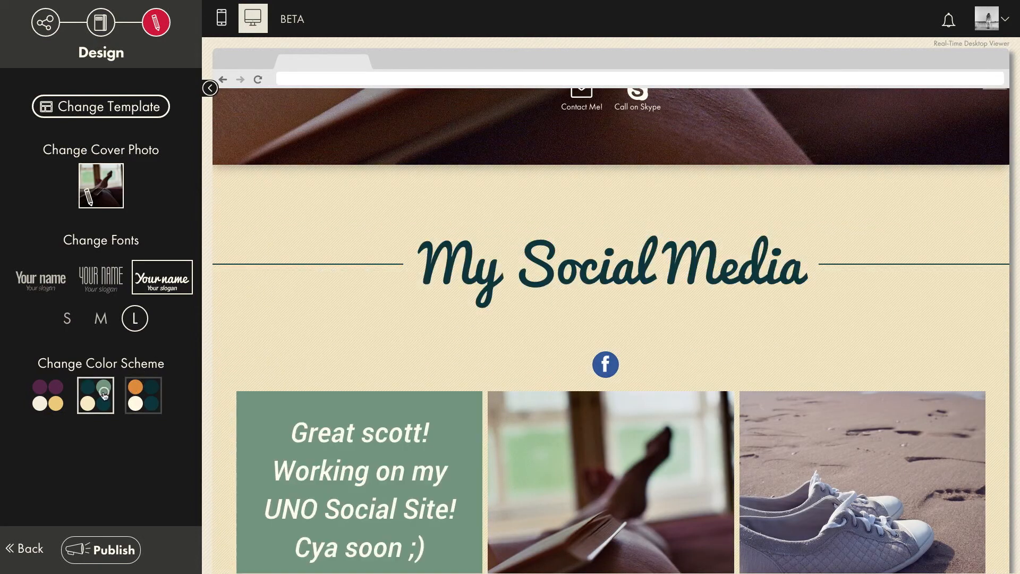
left_click(47, 395)
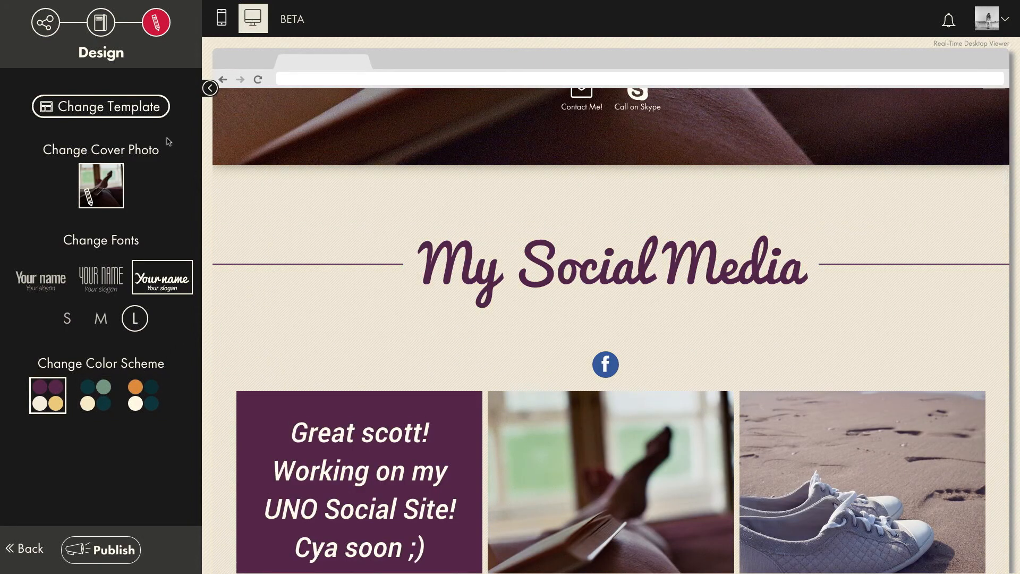
mouse_move(101, 106)
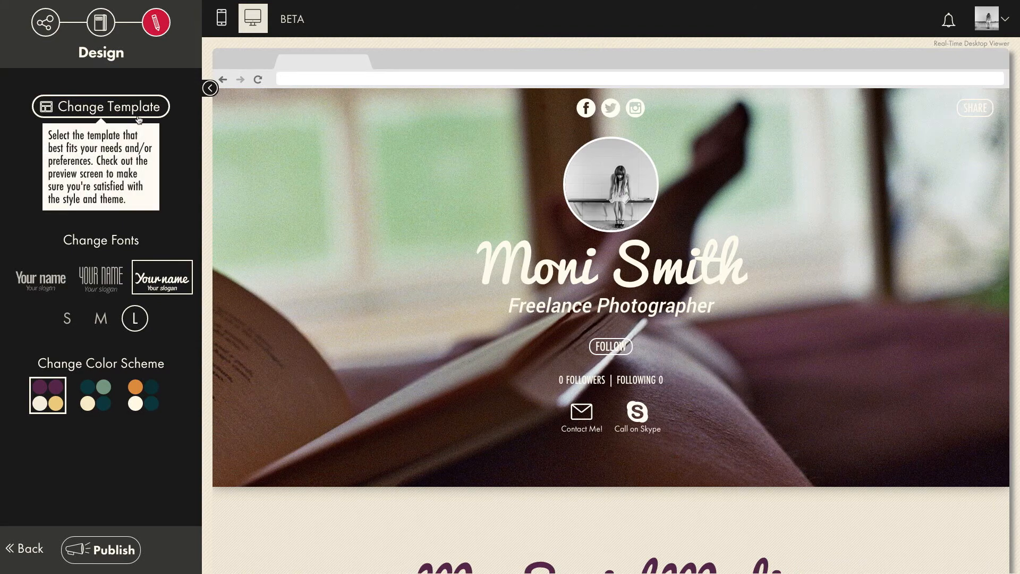
Apply the Glam template and switch headings to the slab-serif font
left_click(101, 107)
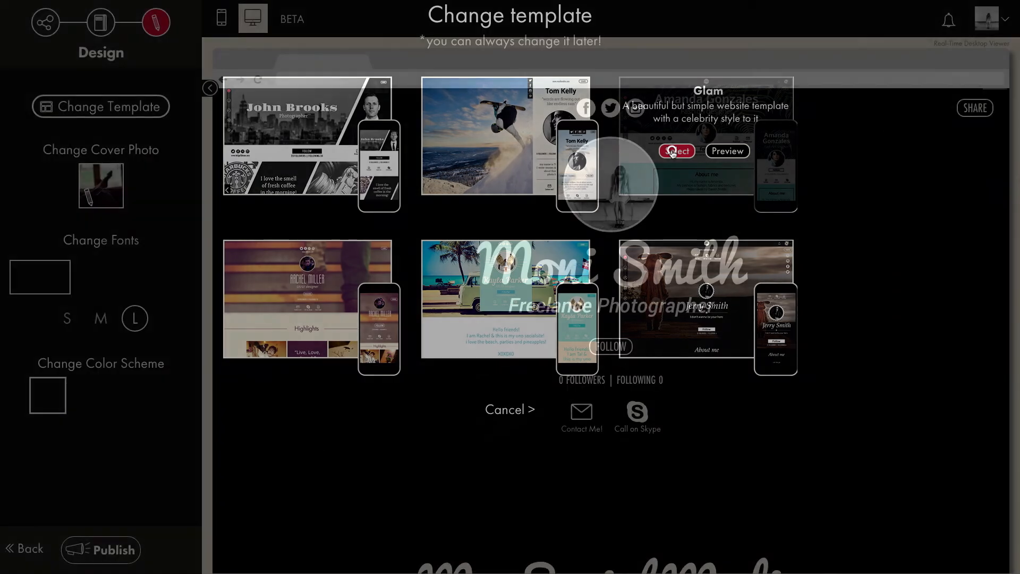
left_click(677, 151)
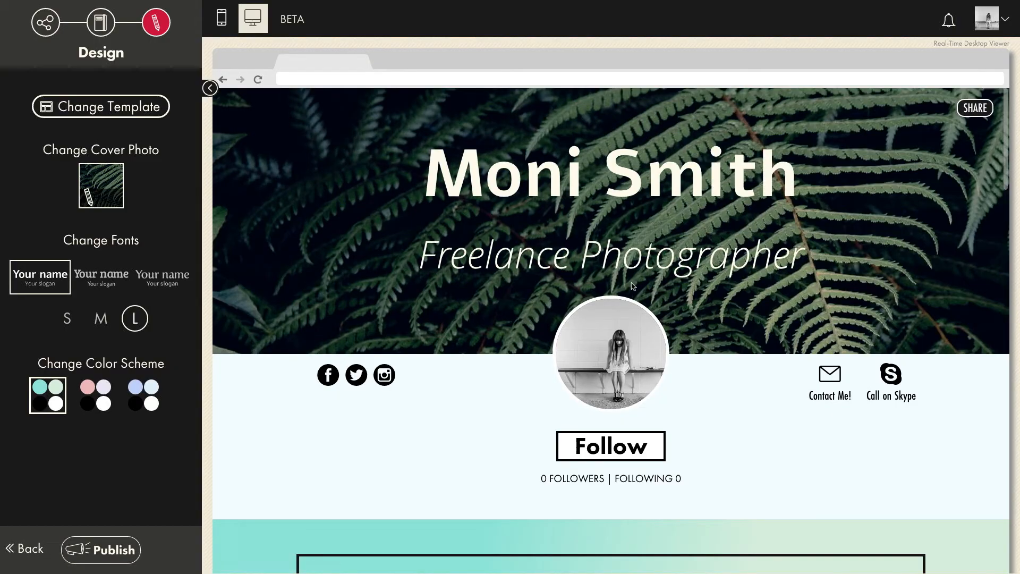
left_click(101, 276)
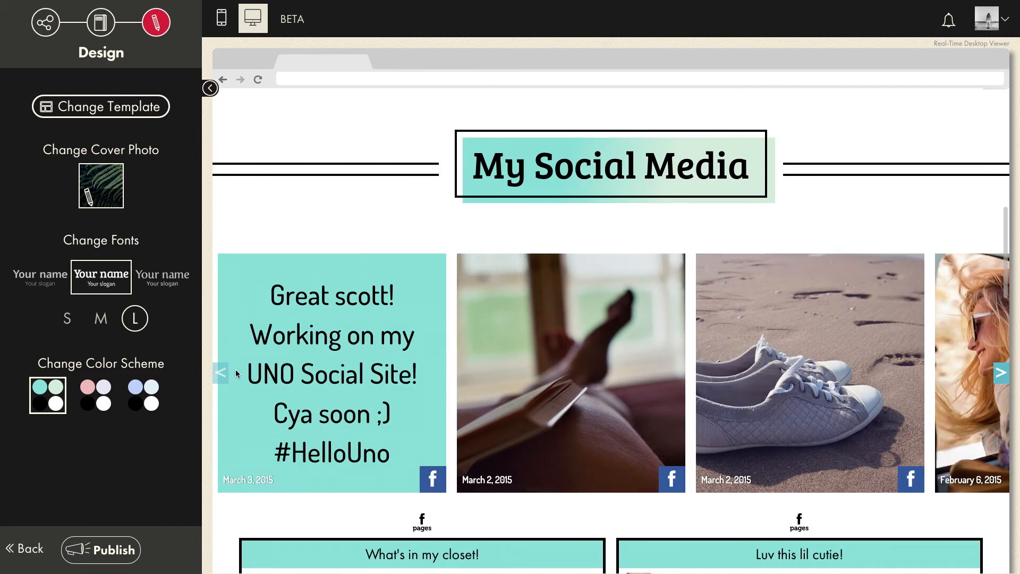
Try the pink colour scheme, then settle on the teal scheme
left_click(95, 396)
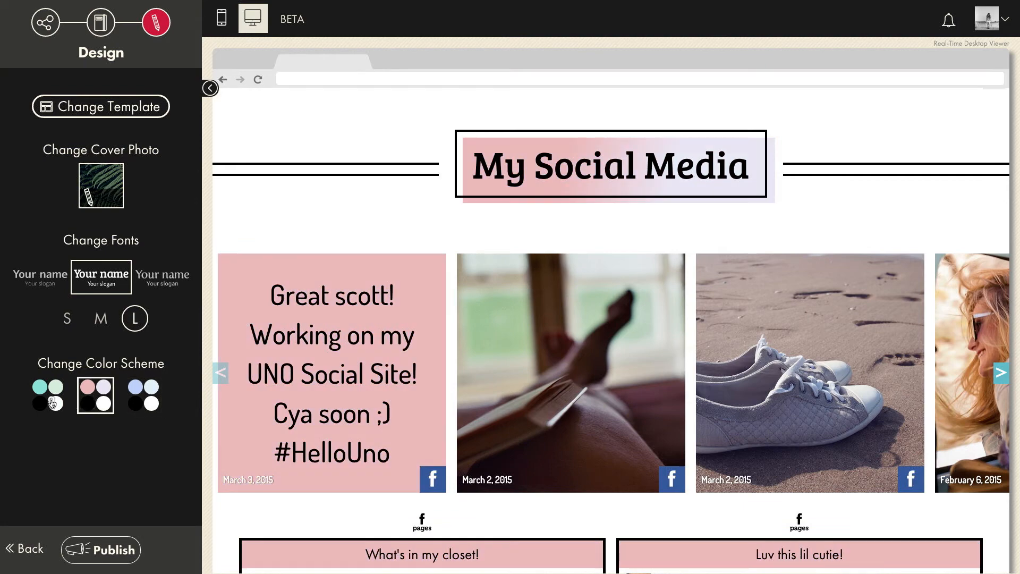
left_click(48, 395)
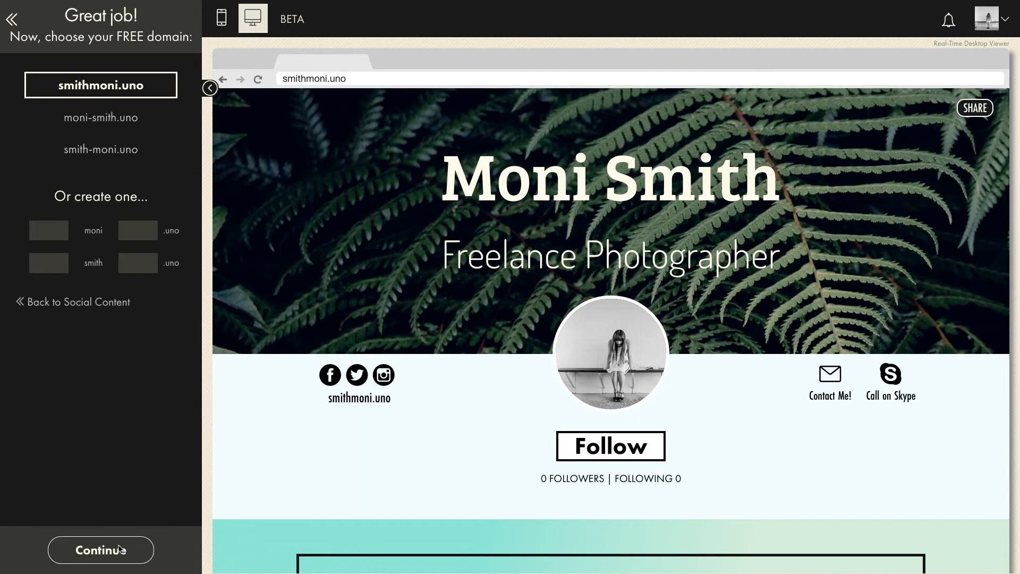
mouse_move(85, 420)
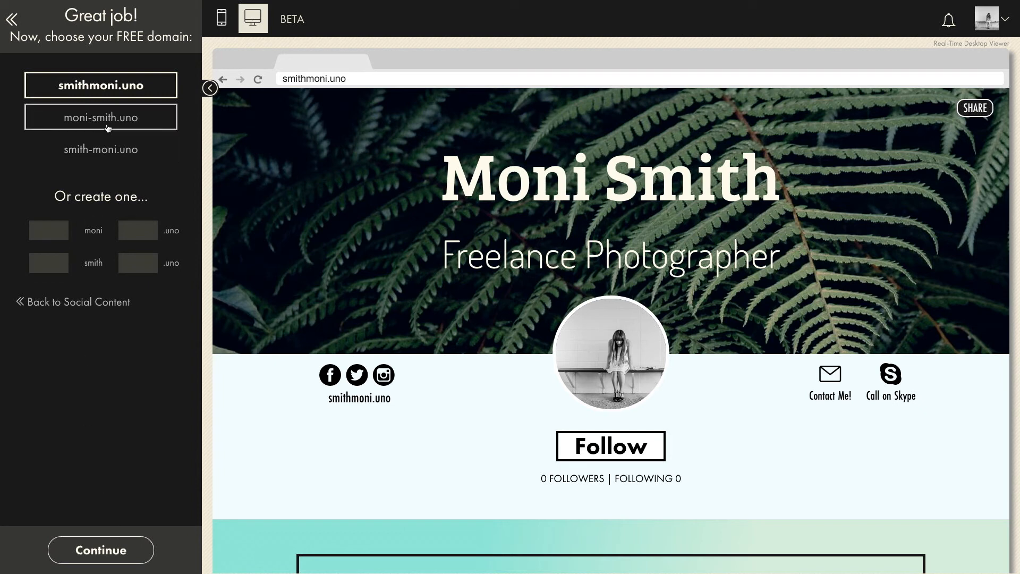
Choose moni-smith.uno from the free domain list and continue to registration
left_click(100, 117)
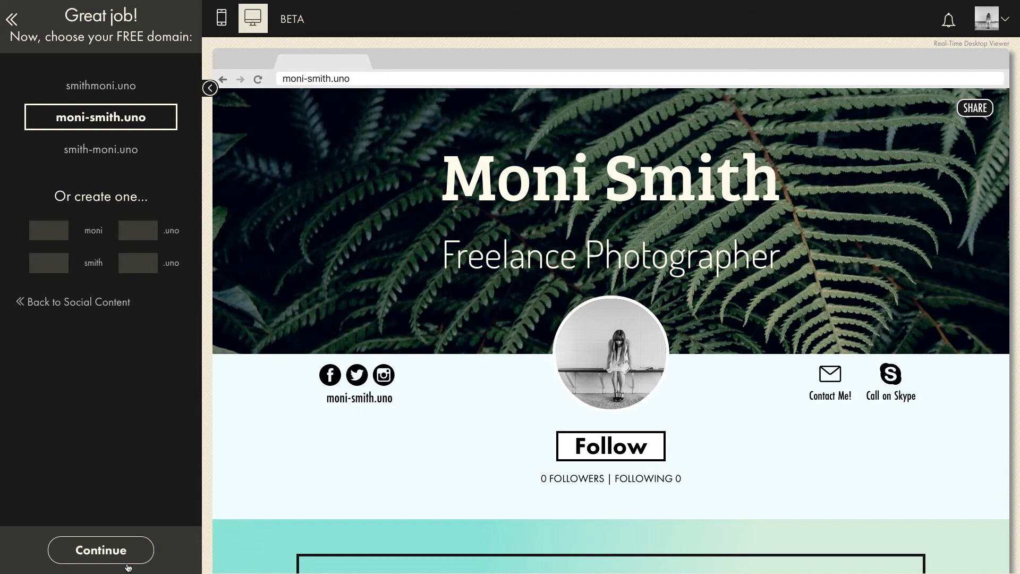
left_click(101, 549)
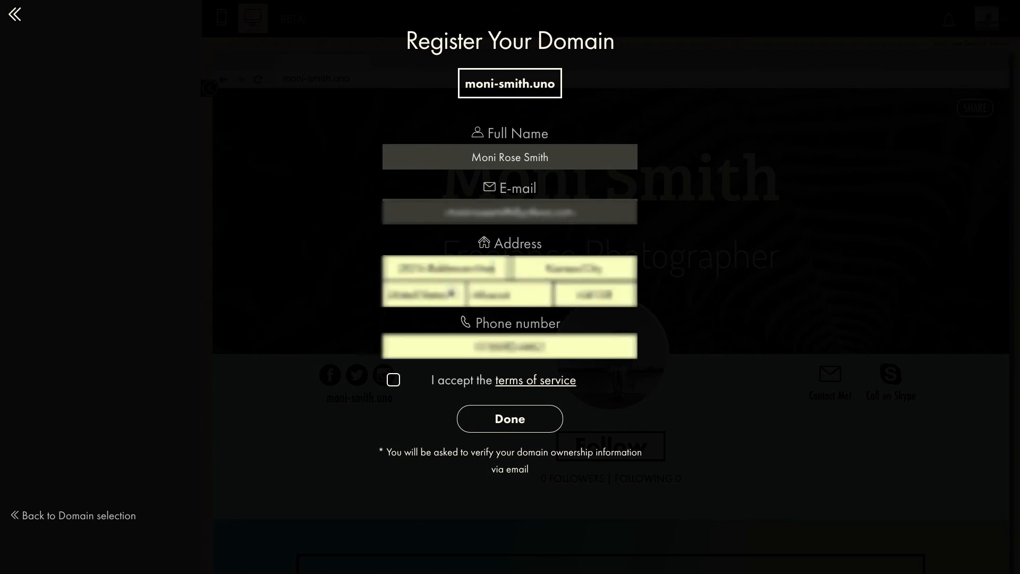
Accept the terms of service and submit the moni-smith.uno registration
left_click(393, 379)
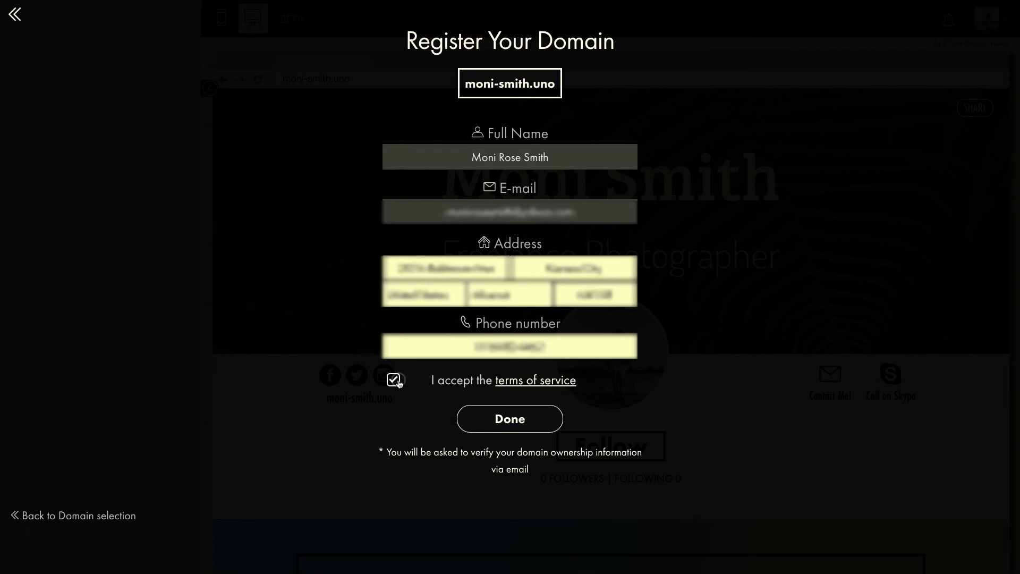
left_click(510, 419)
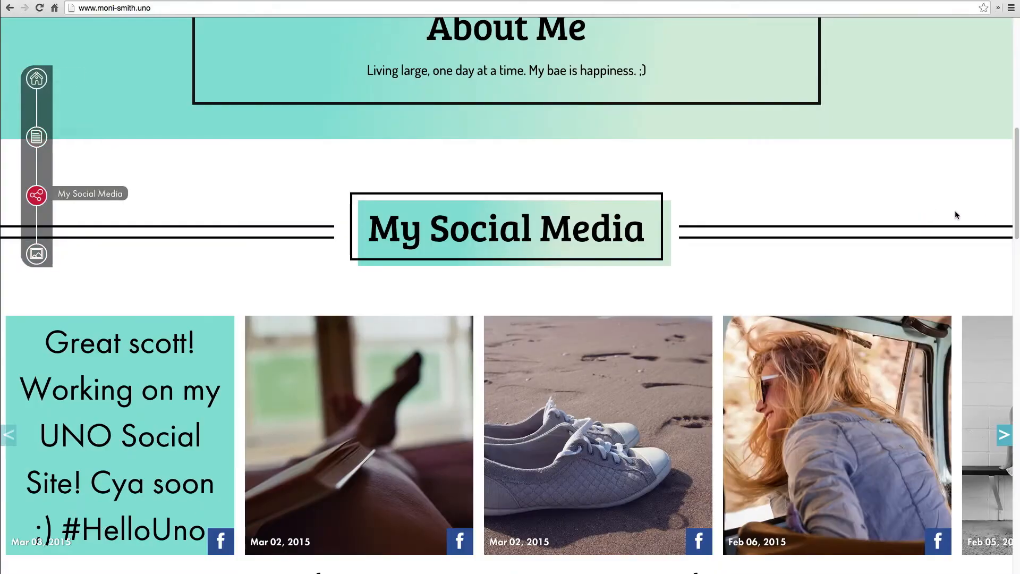
scroll("down", 3)
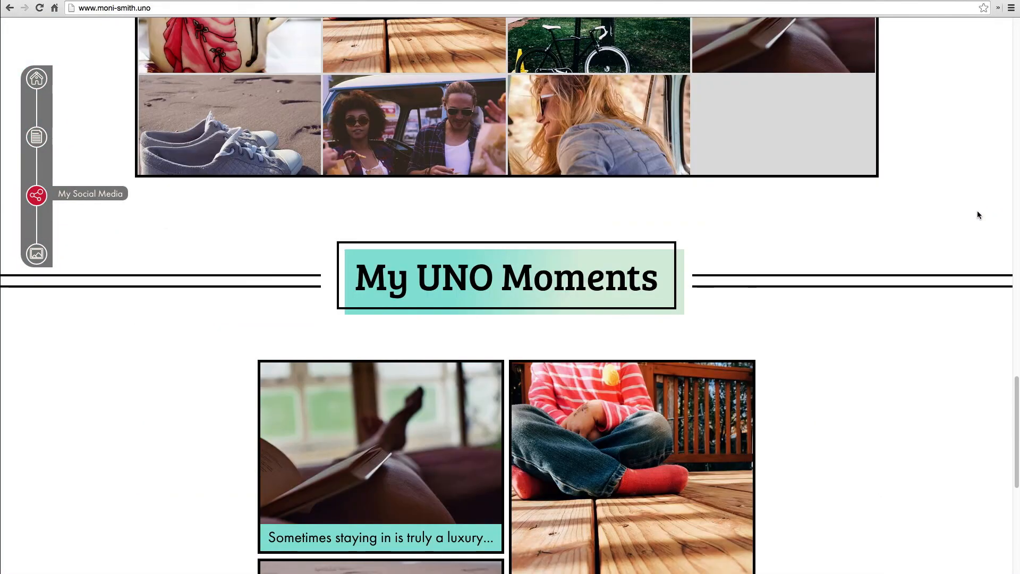
scroll("down", 3)
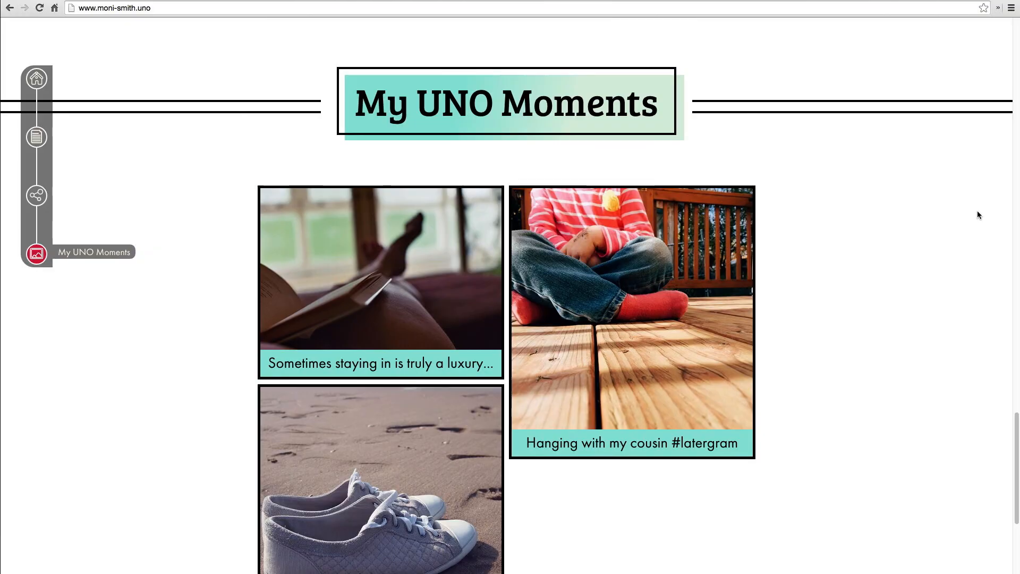